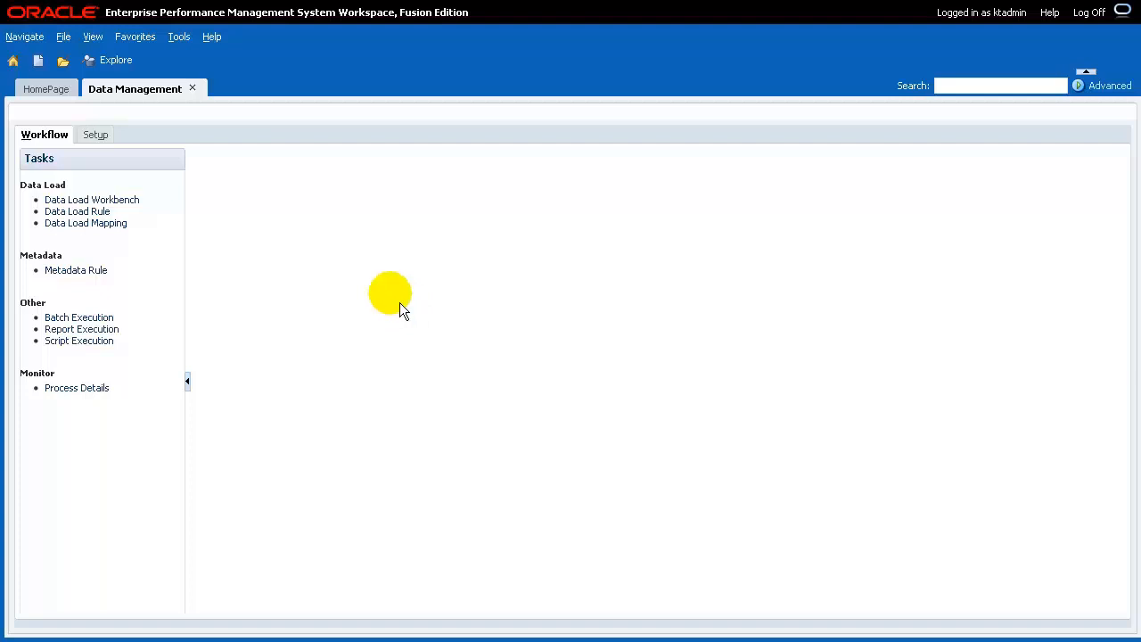
- From Setup, open Script Editor, select target application KTDEMO, and expand the Import scripts
click(90, 134)
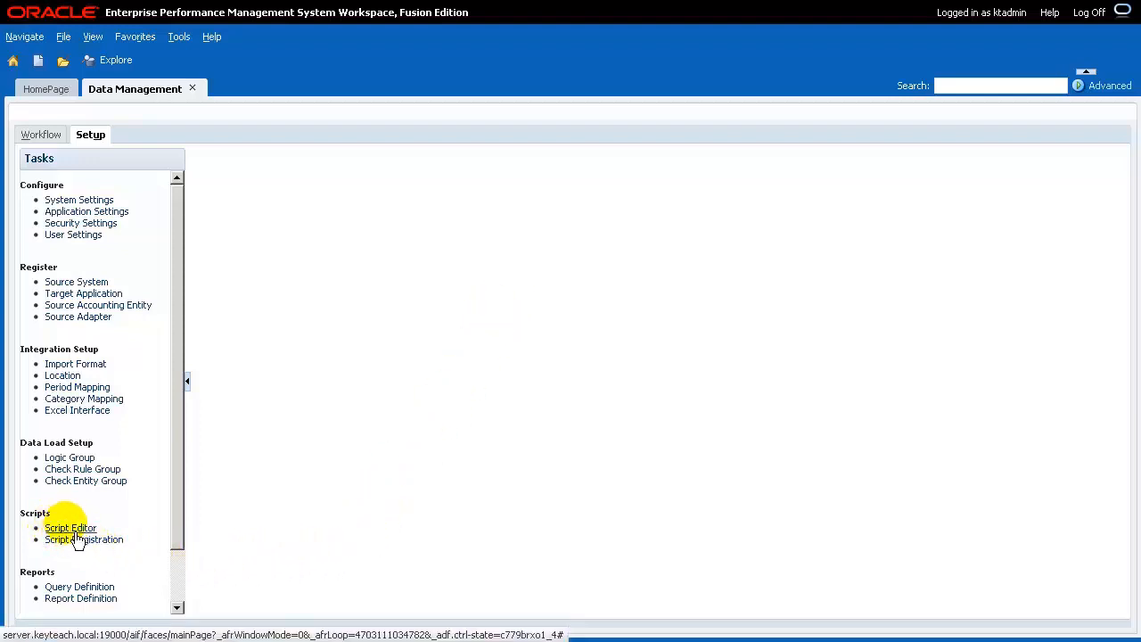
mouse_move(84, 539)
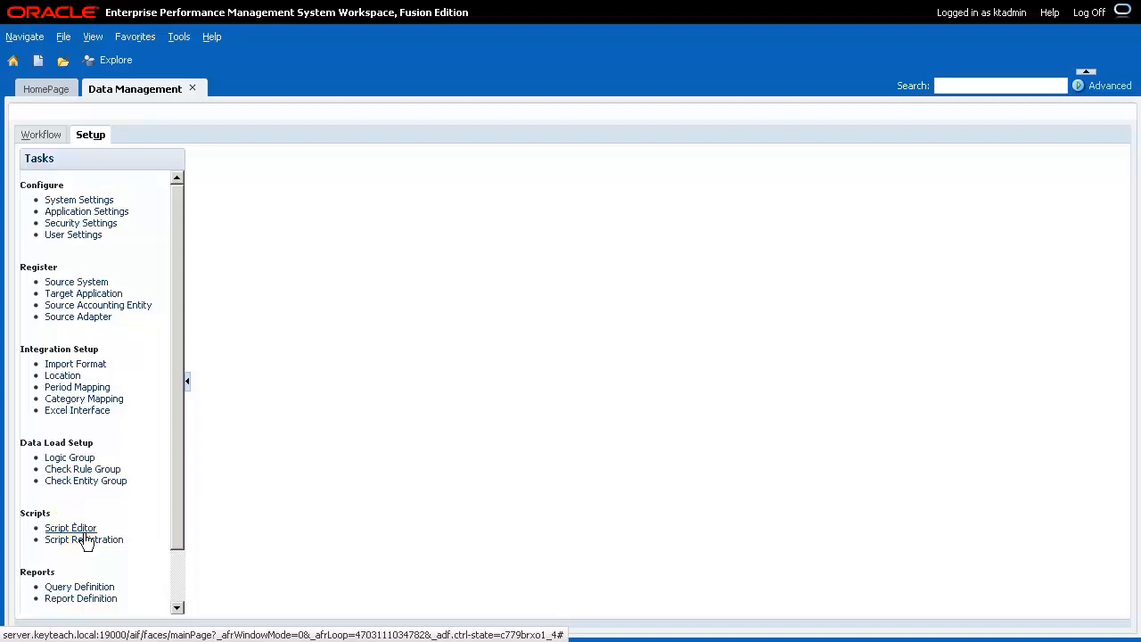
click(70, 527)
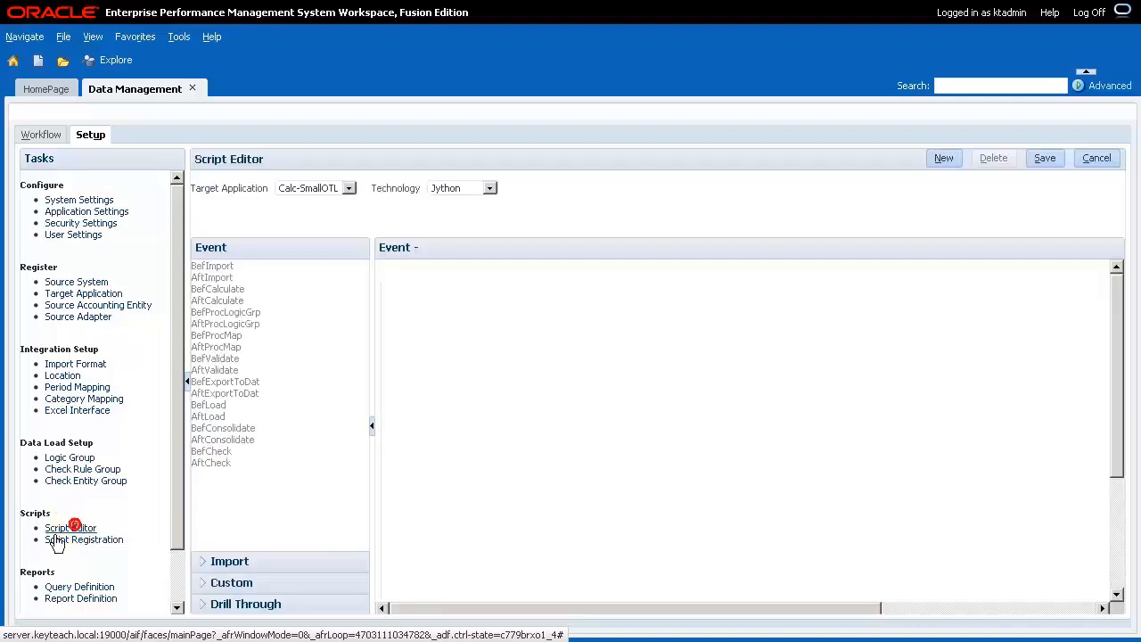
click(71, 527)
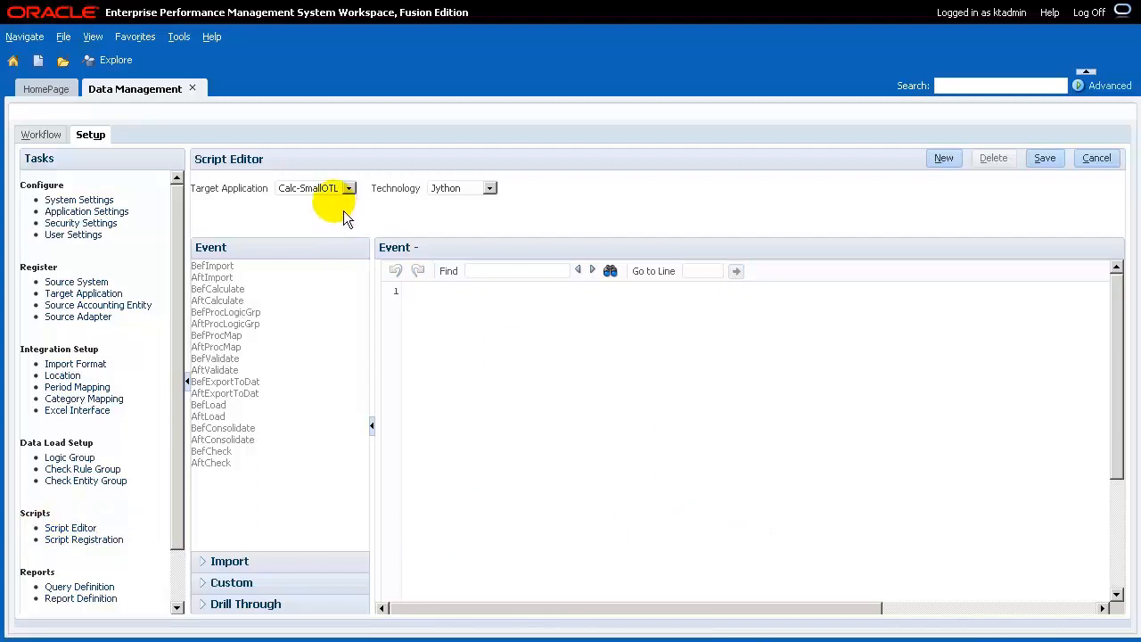
click(347, 188)
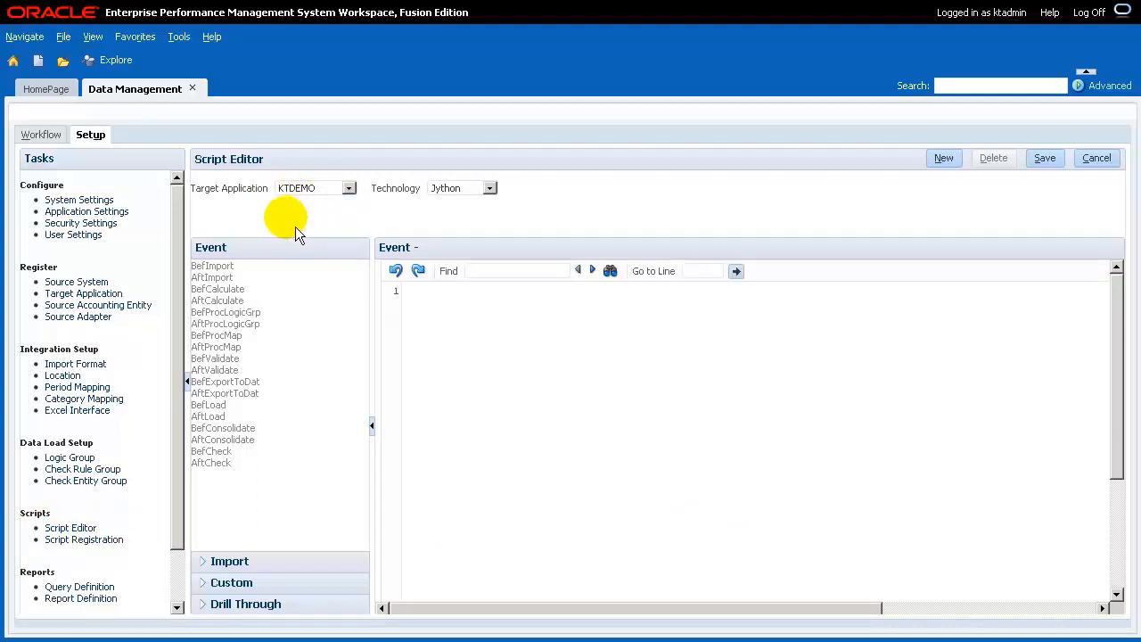
click(229, 561)
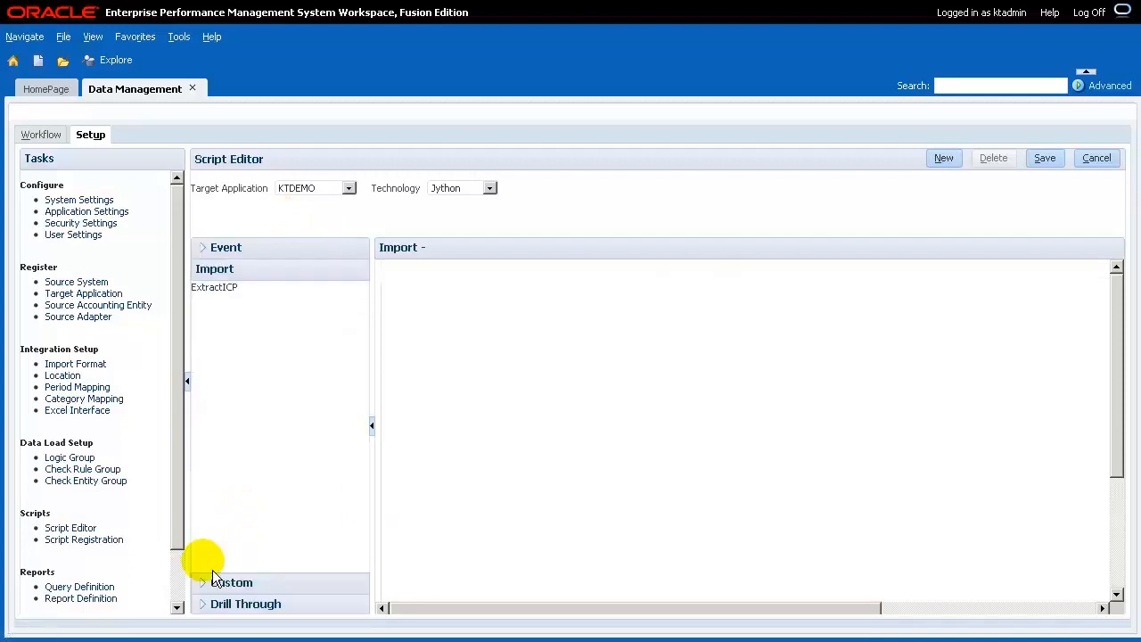
- Load the ExtractICP import script into the editor to view its Jython code
click(214, 286)
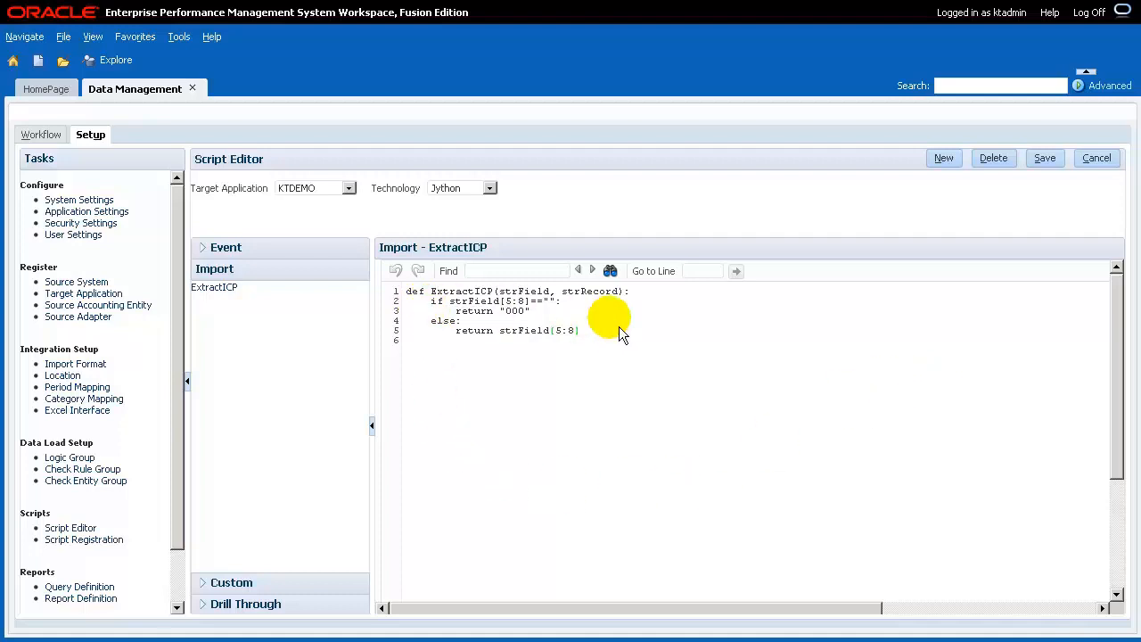
mouse_move(896, 293)
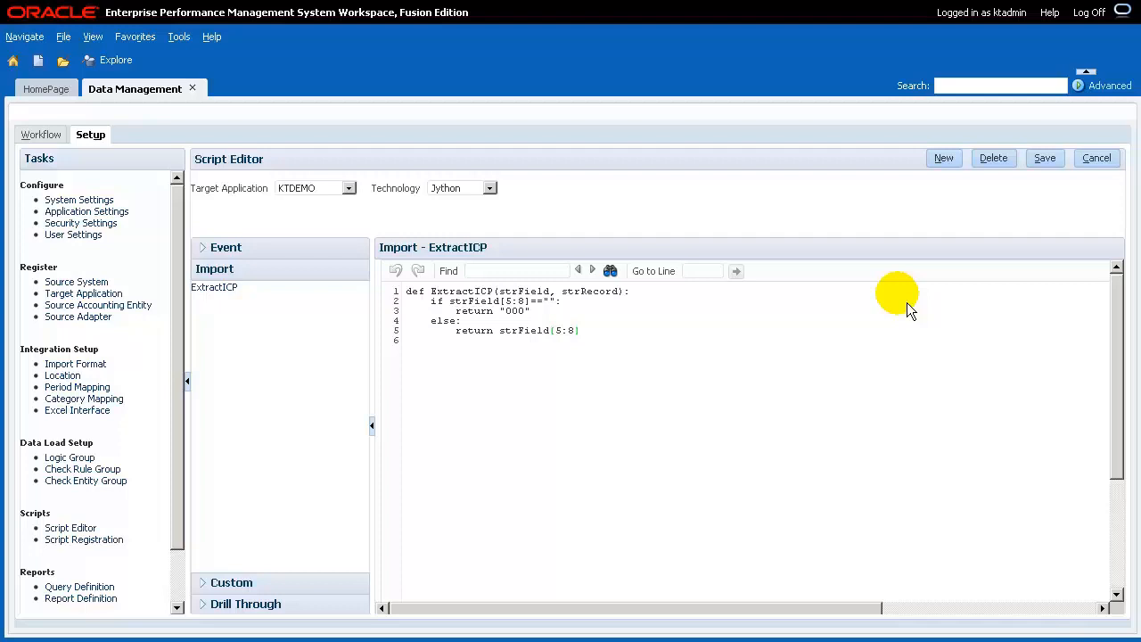
mouse_move(579, 370)
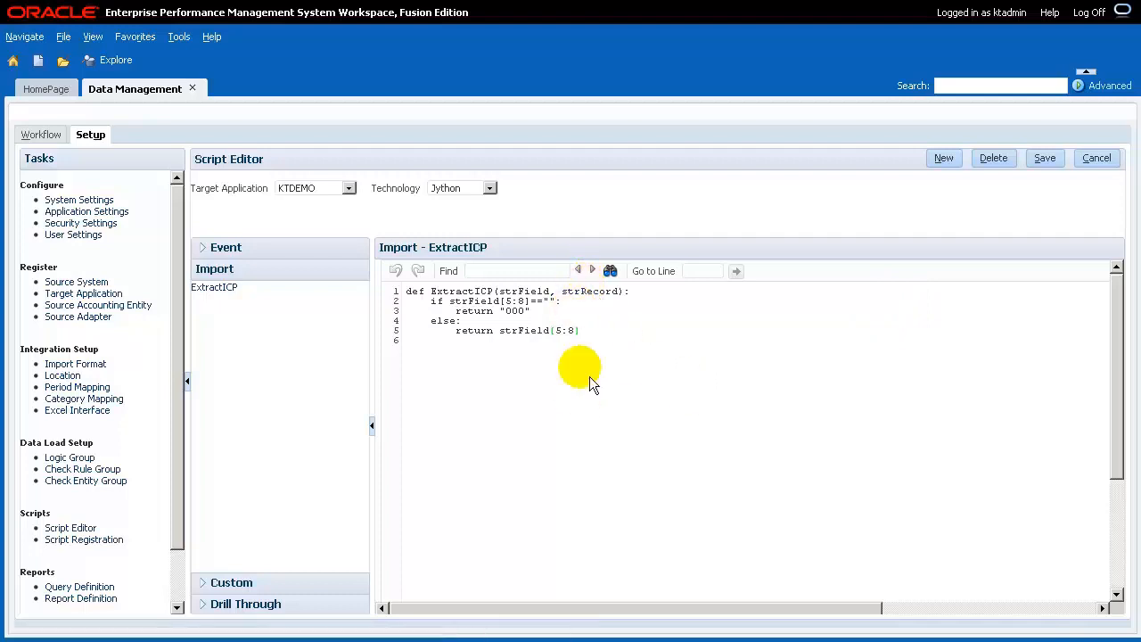
mouse_move(580, 437)
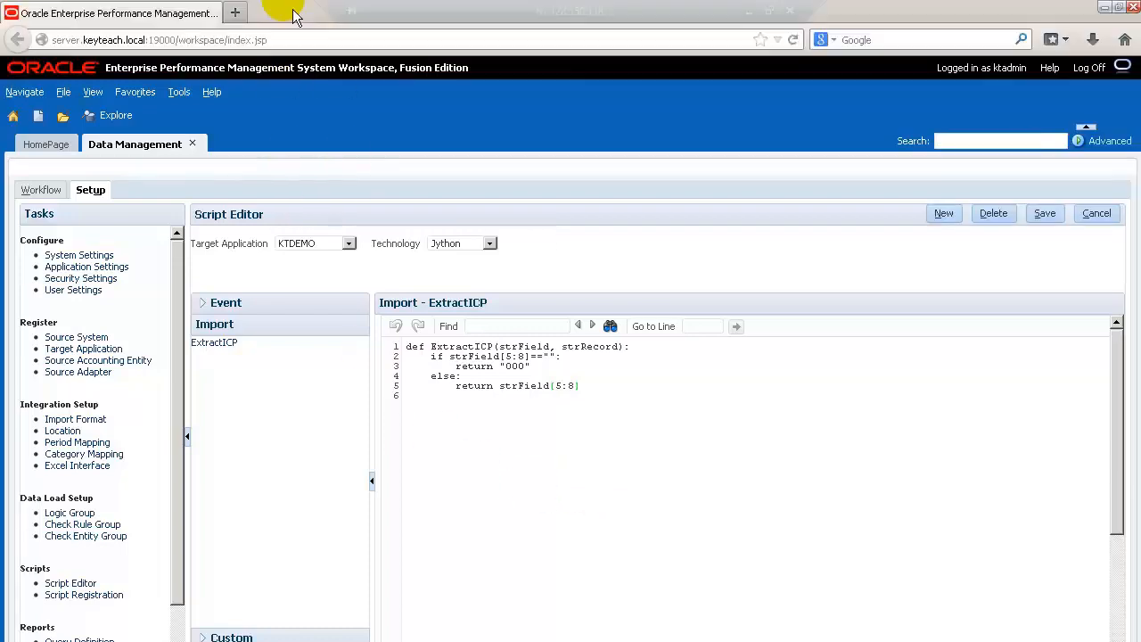
- Search Google for 'notepad++' in a new tab and go to the Notepad++ home page
click(235, 12)
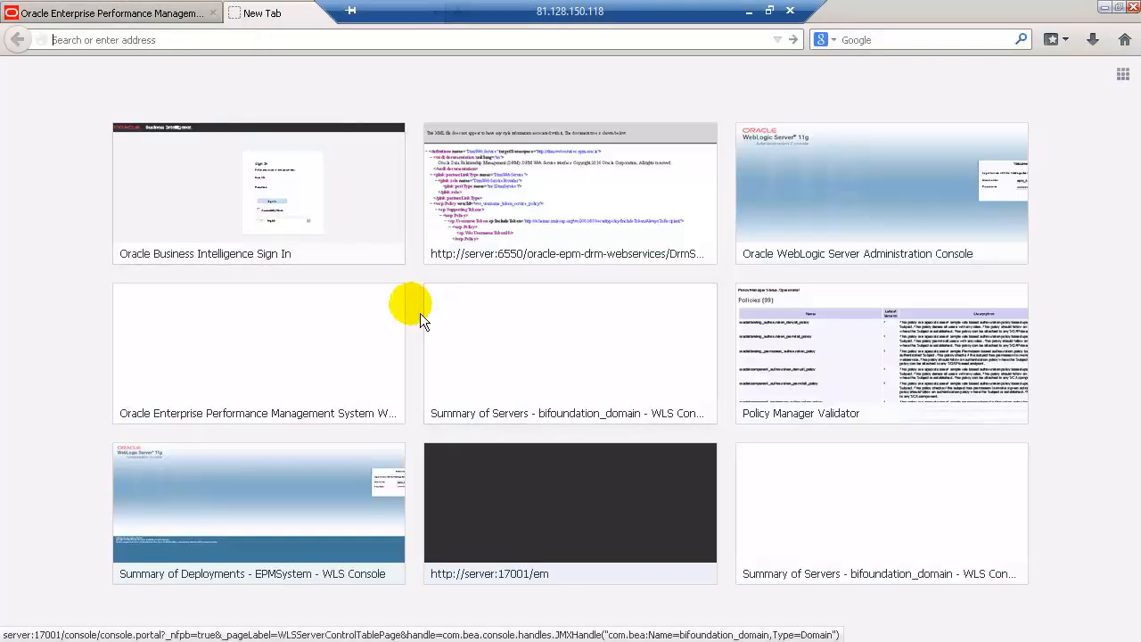
text(notepad++)
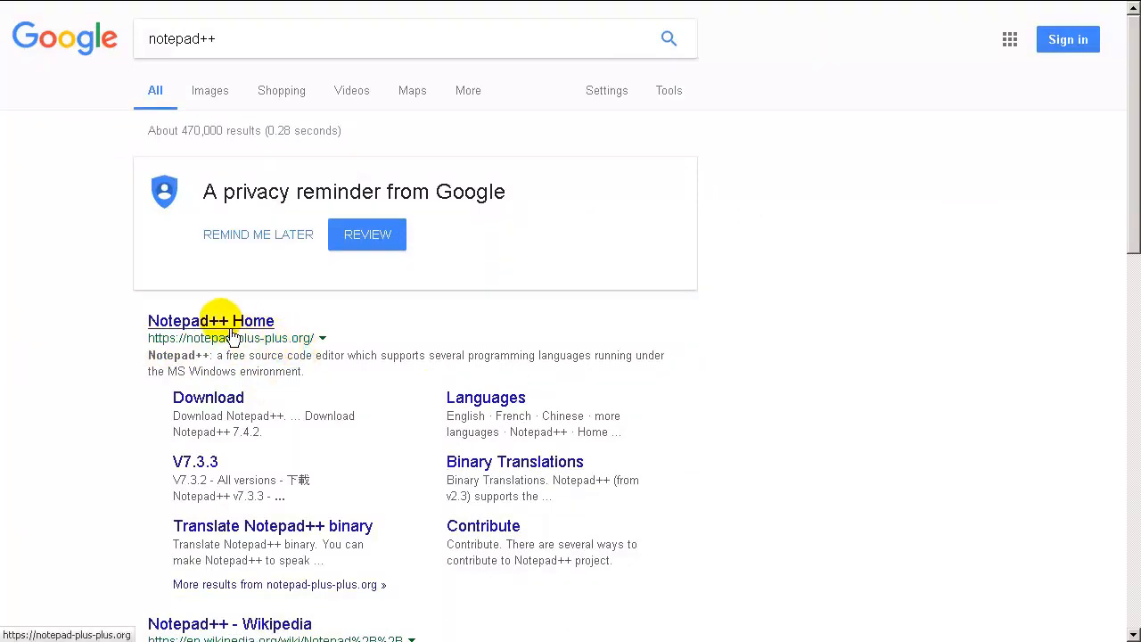
click(210, 320)
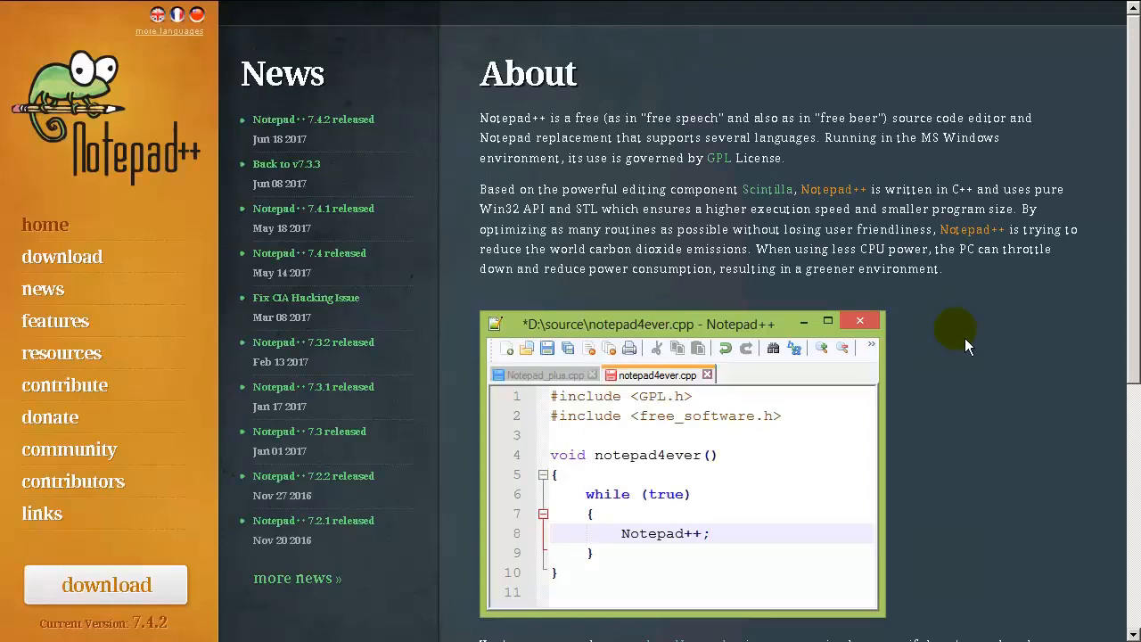
mouse_move(62, 256)
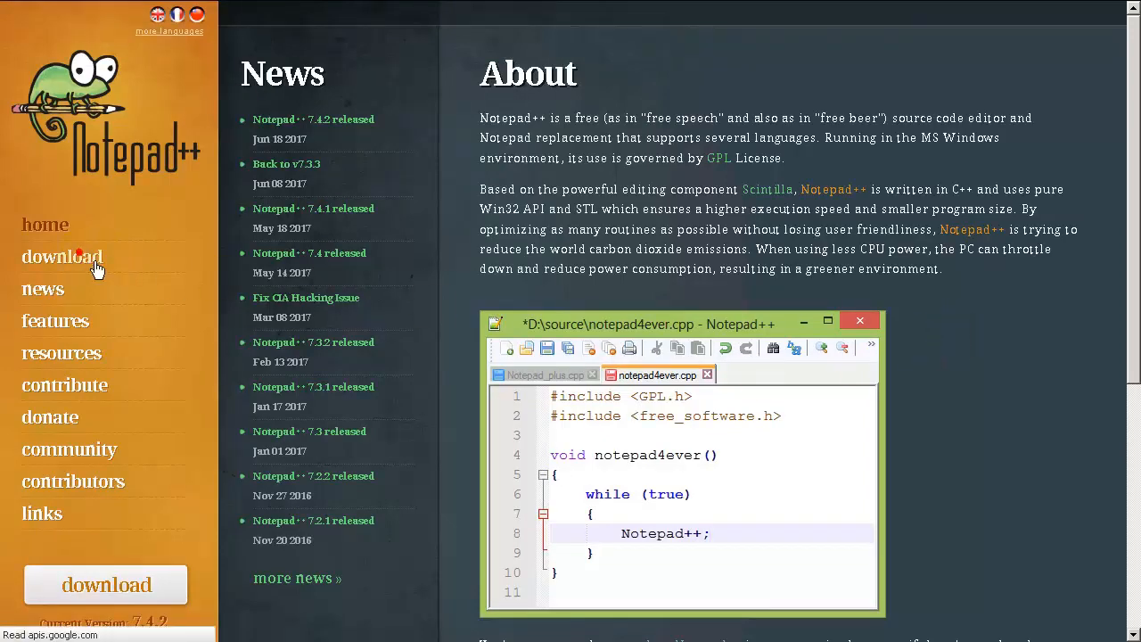
- Go to the download page and download the 32-bit Notepad++ 7.4.2 installer
click(62, 256)
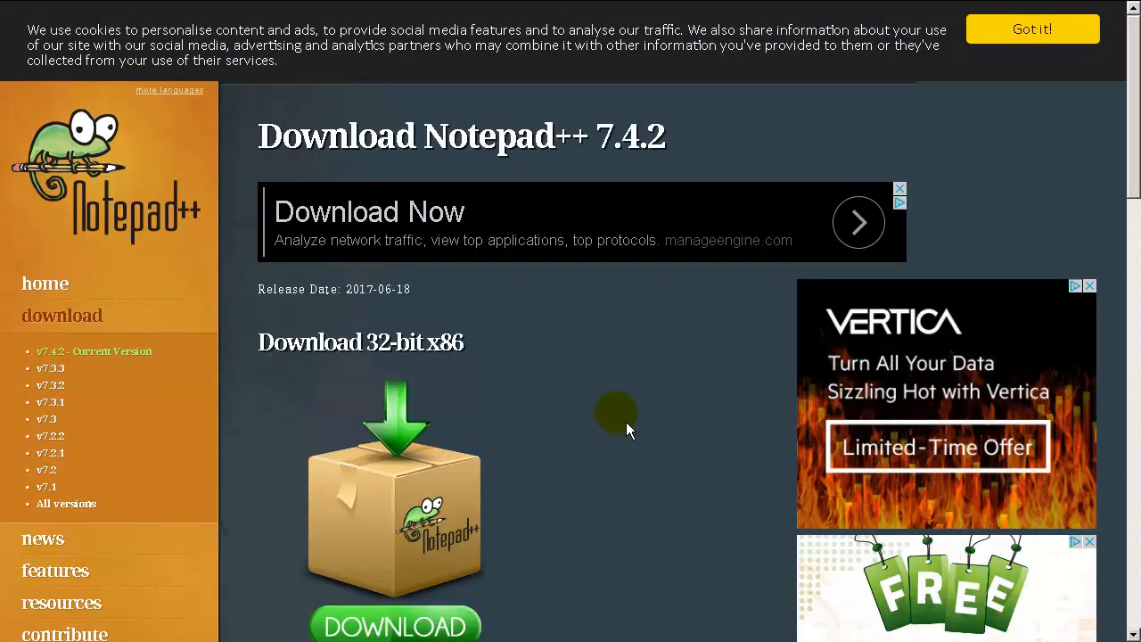
scroll(down, 3)
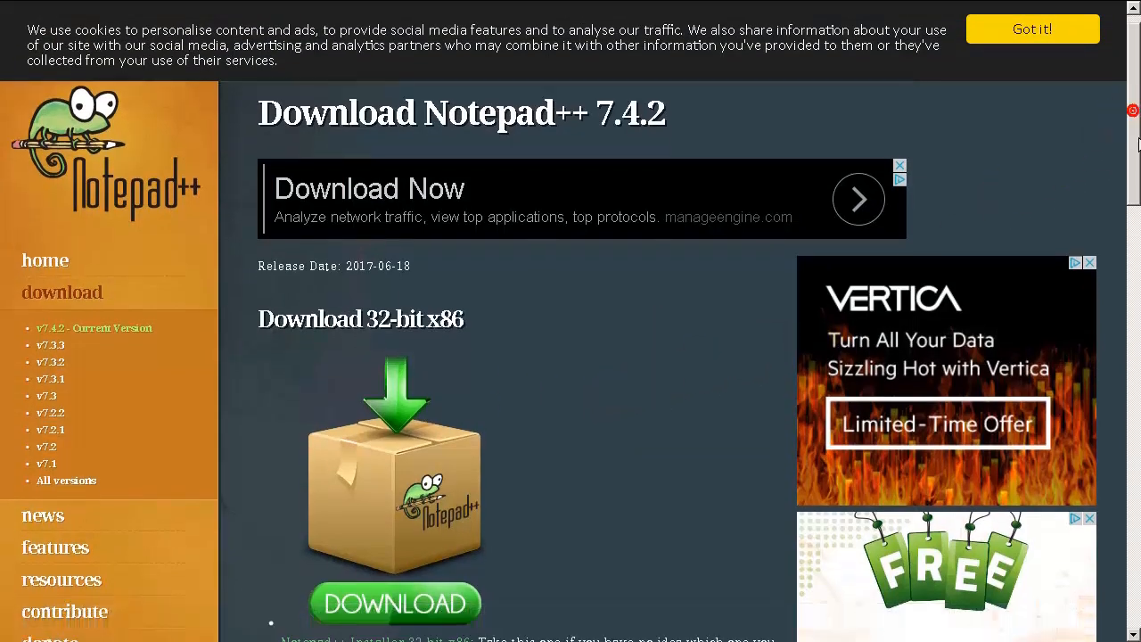
scroll(down, 3)
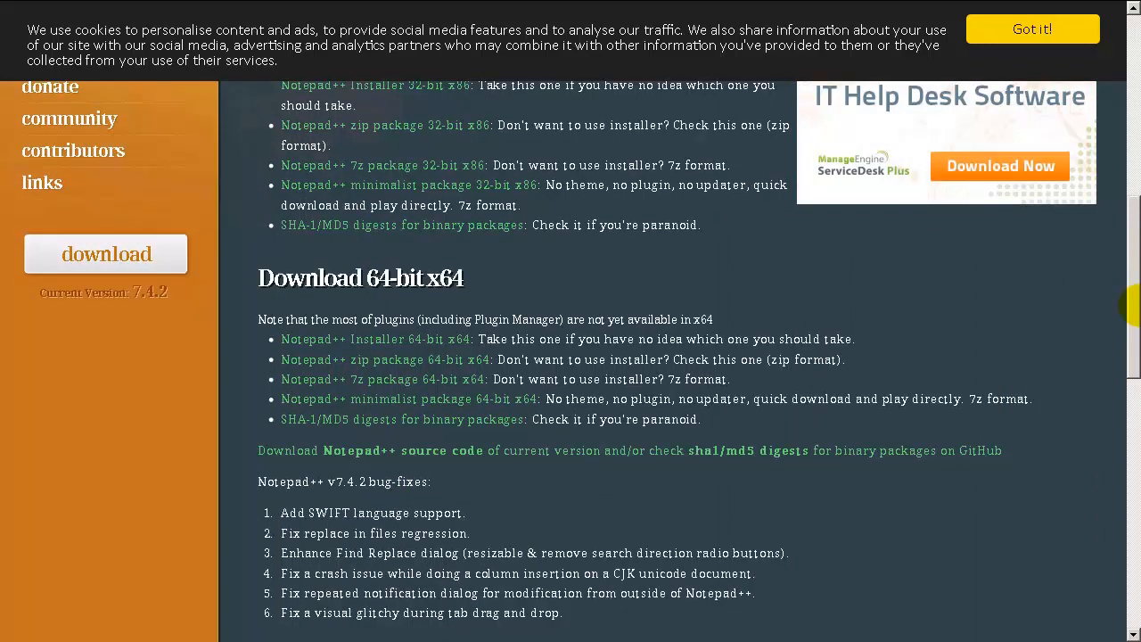
scroll(down, 3)
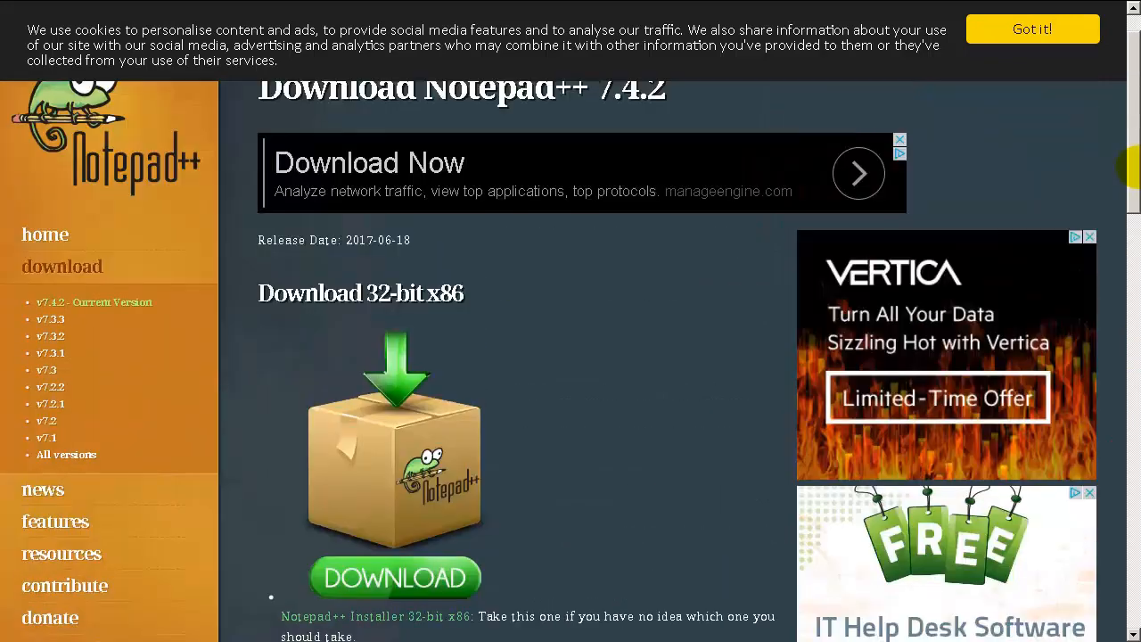
scroll(down, 3)
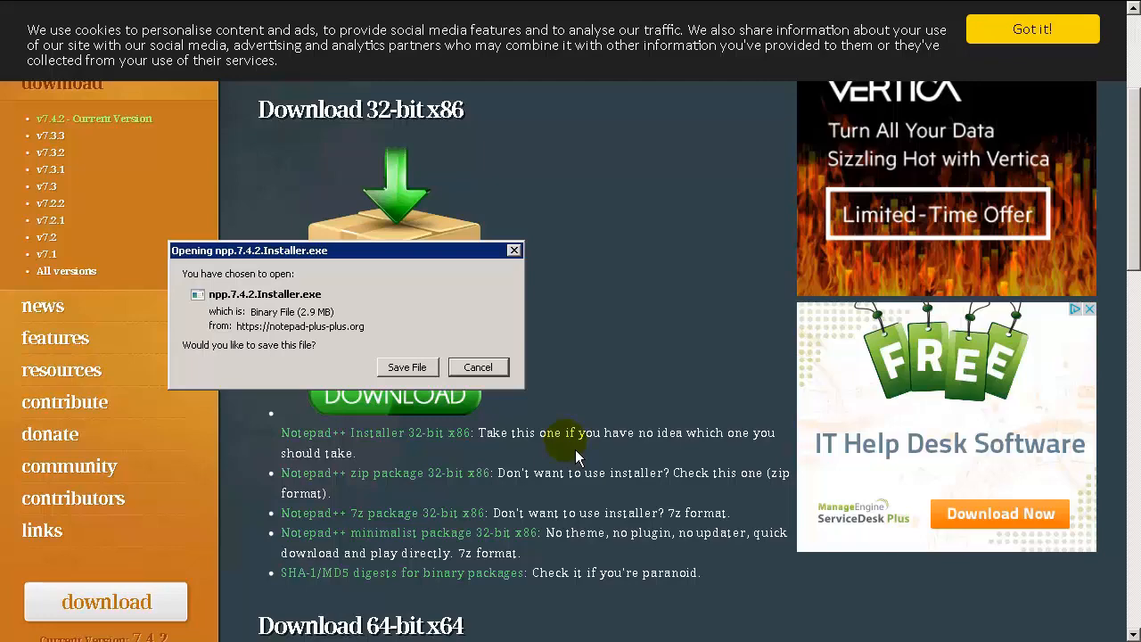
- Save and run the installer in English with default folder and components, then launch Notepad++
click(407, 366)
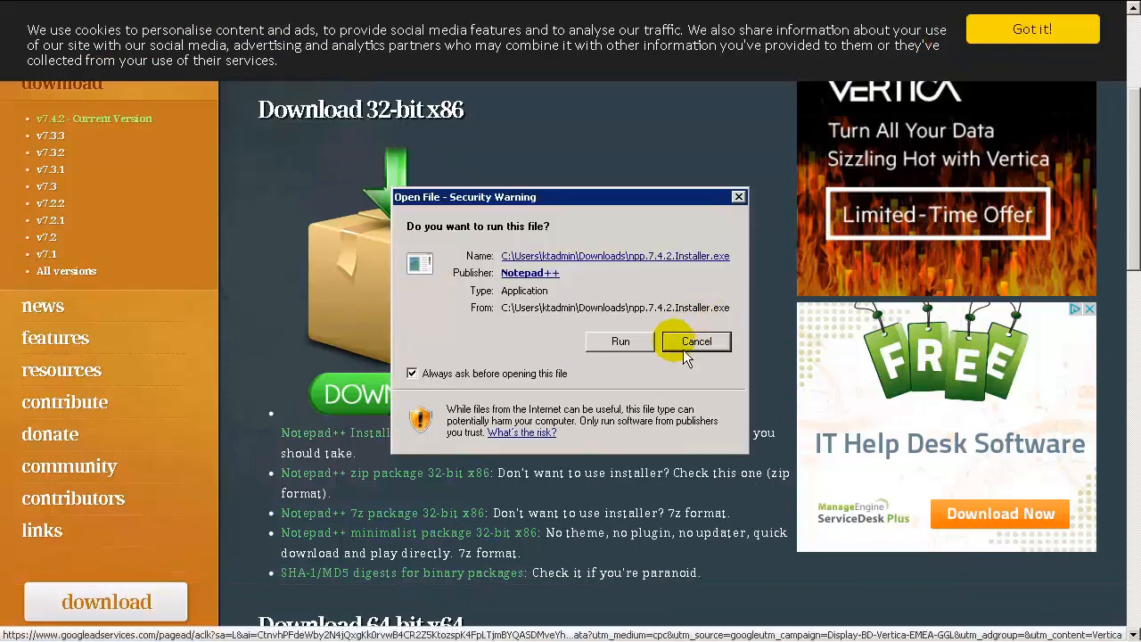
click(620, 341)
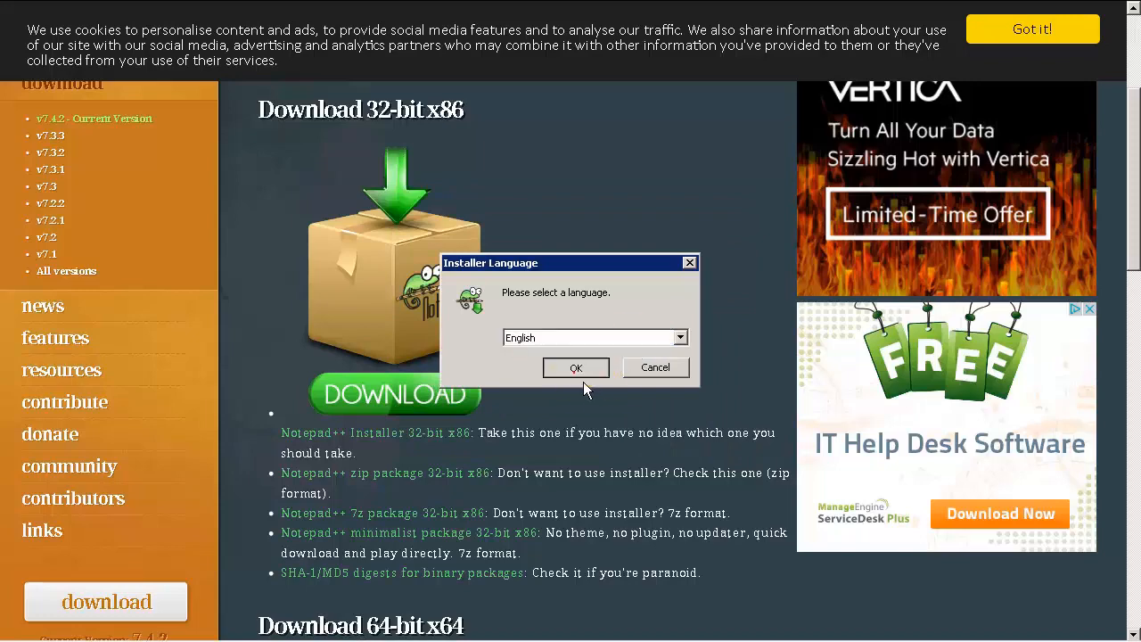
click(575, 367)
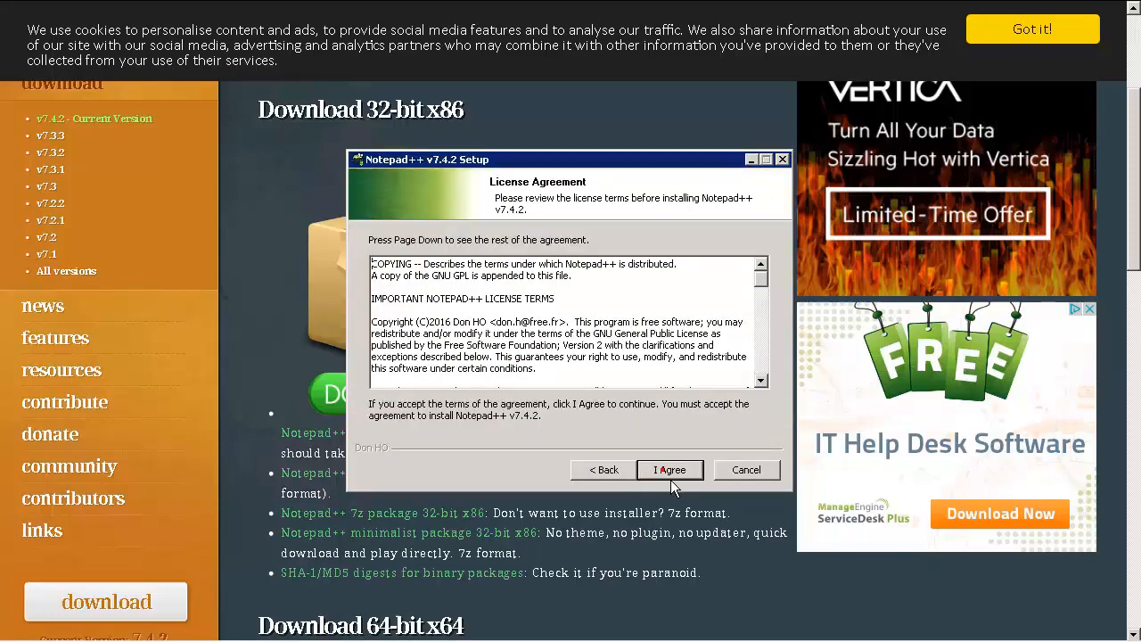
click(670, 470)
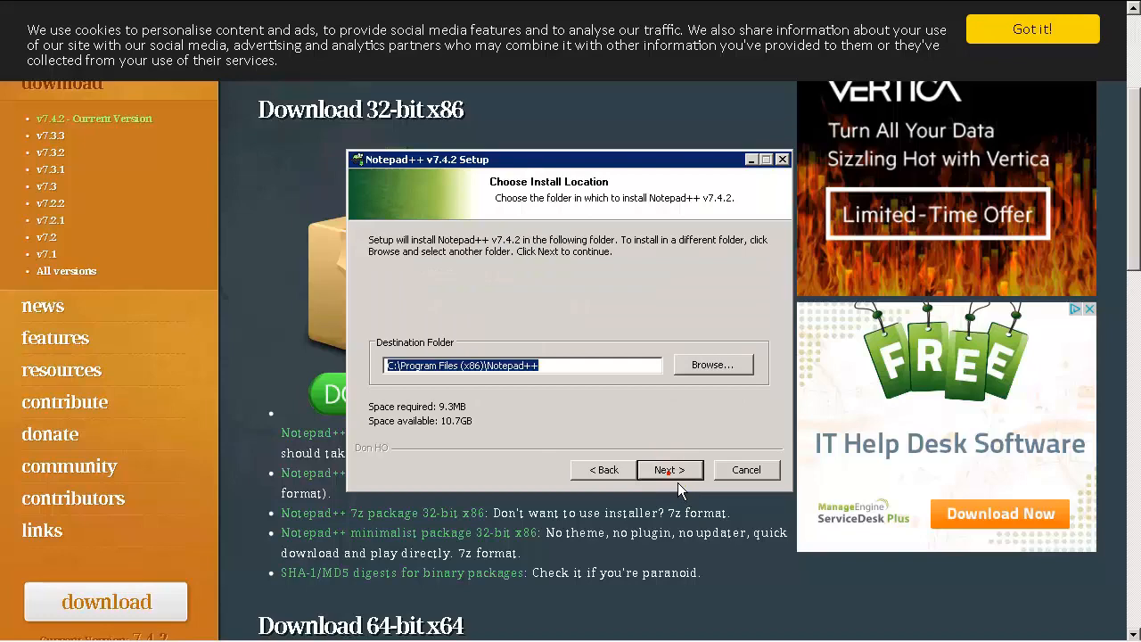
click(670, 470)
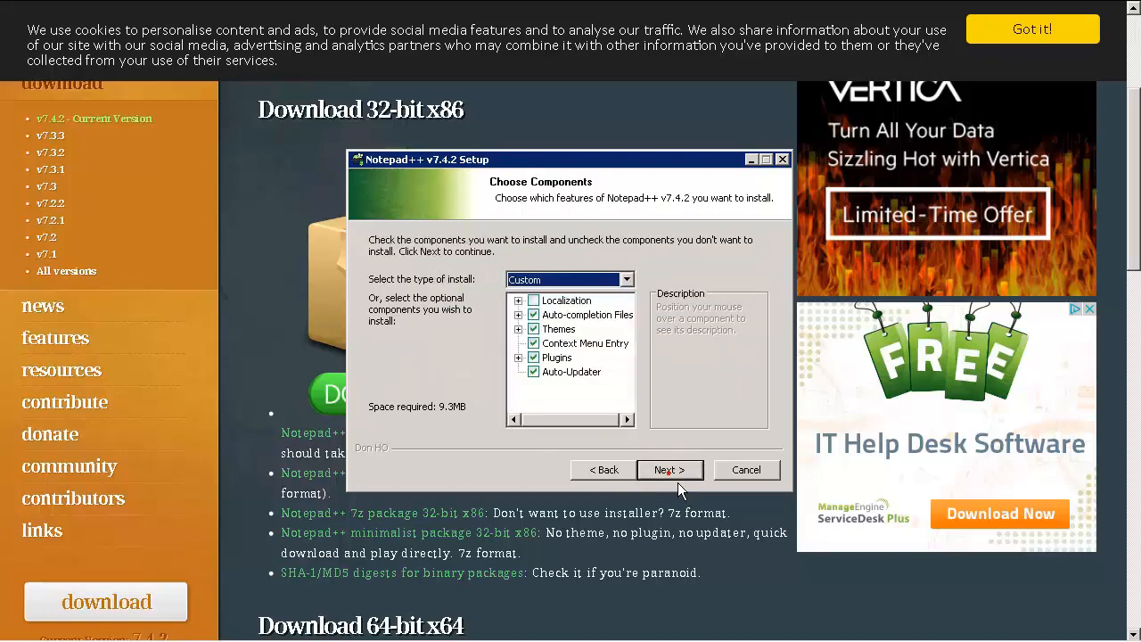
click(670, 470)
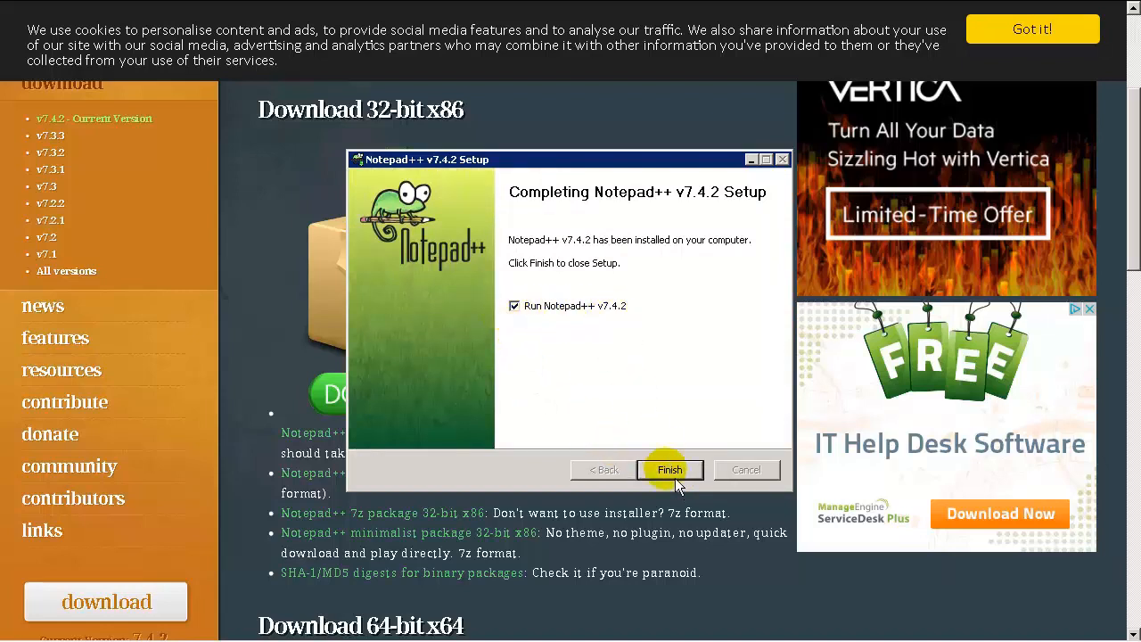
click(669, 470)
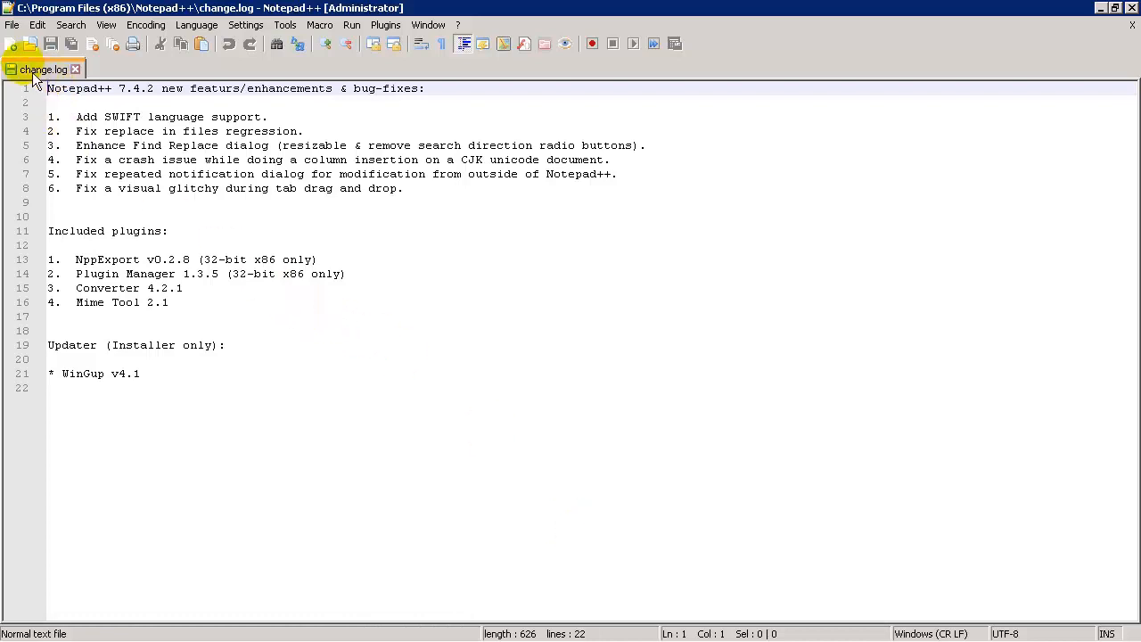
- Create a new Python-language document holding the ExtractICP function returning characters 5–8 or "000"
click(14, 44)
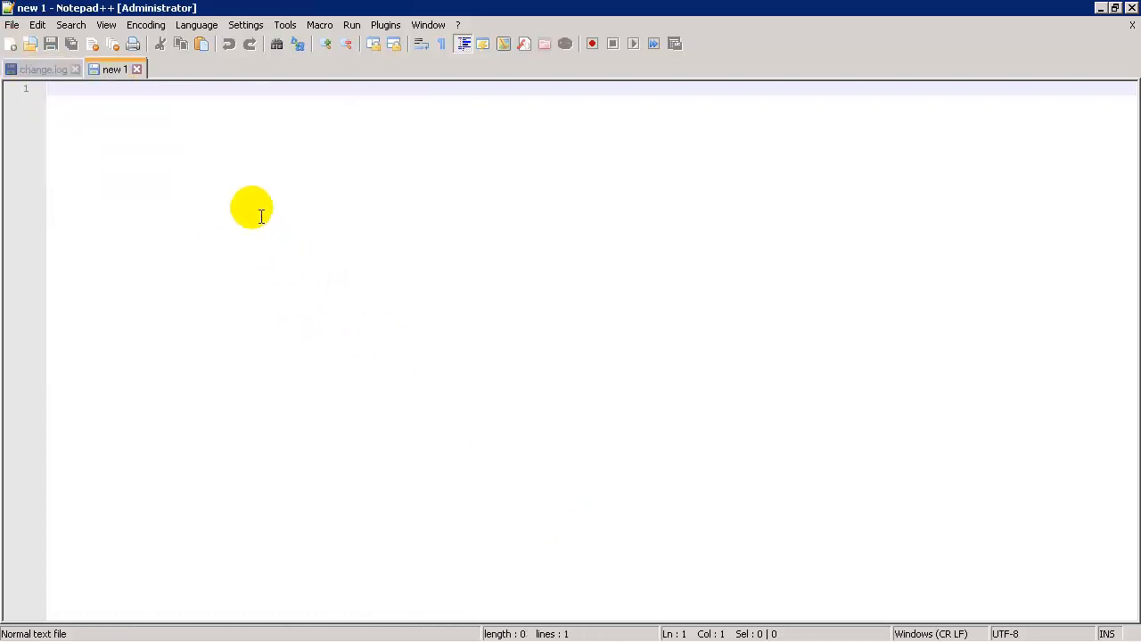
click(197, 24)
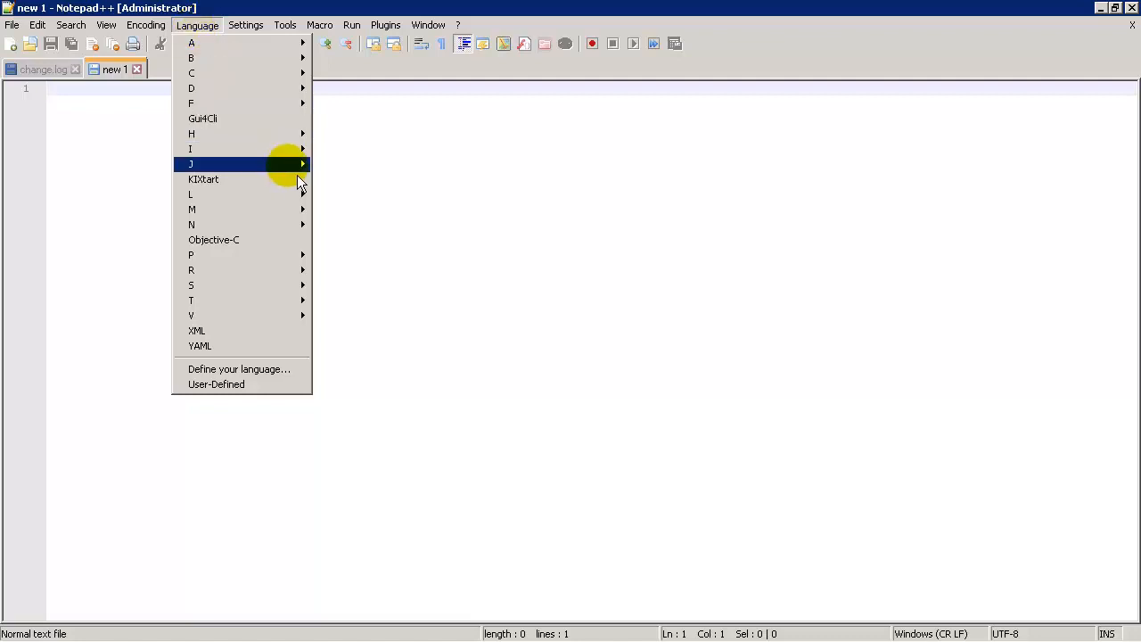
mouse_move(303, 164)
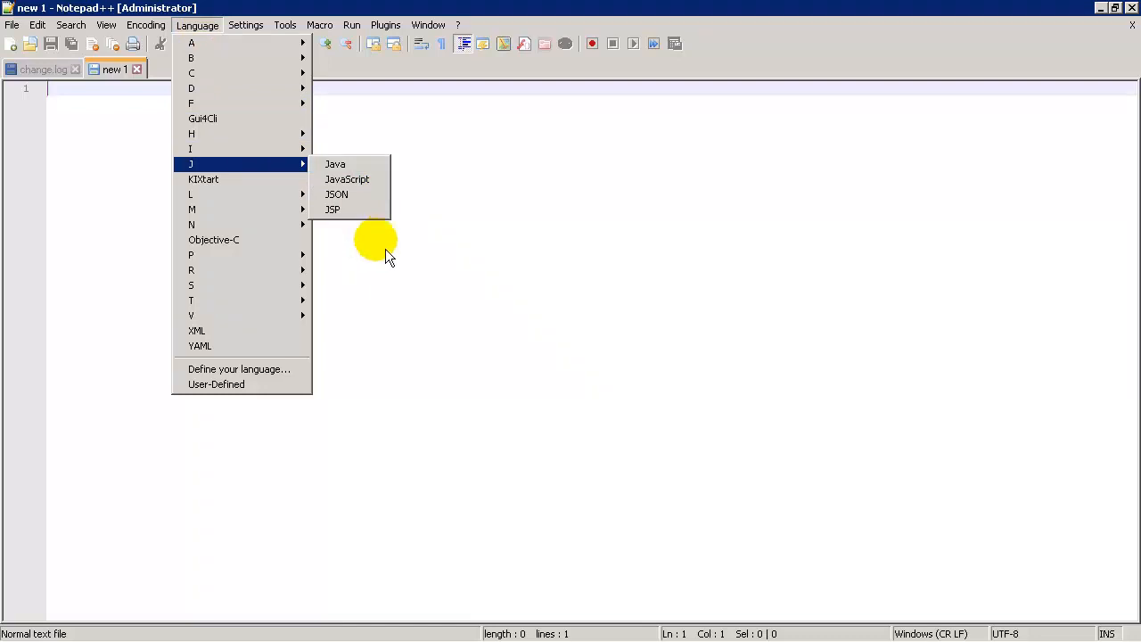
mouse_move(190, 254)
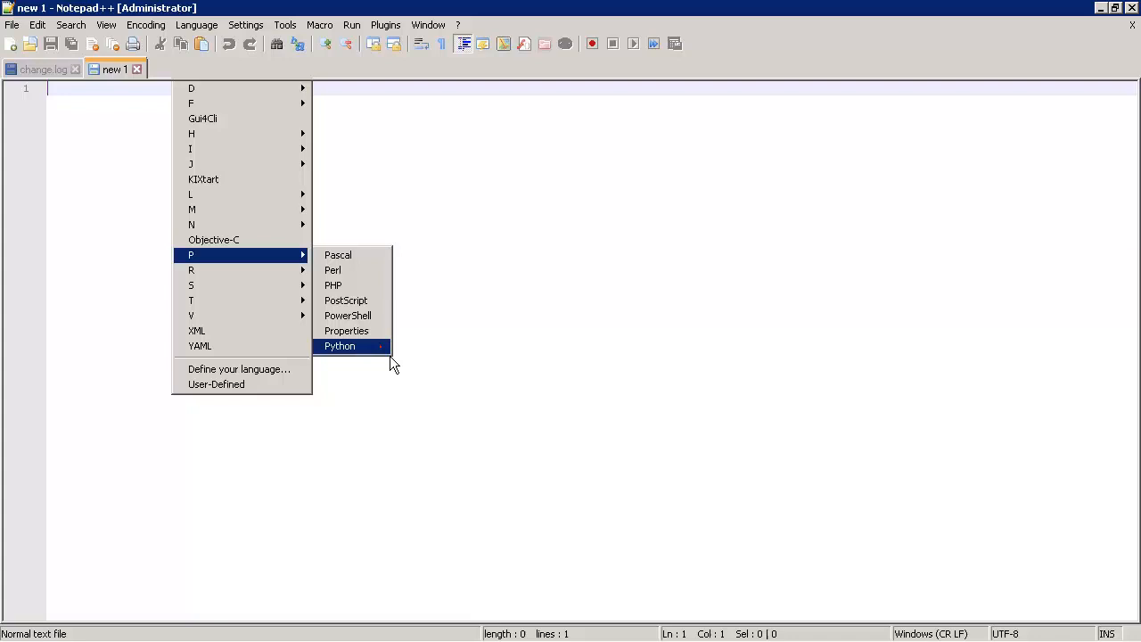
click(340, 346)
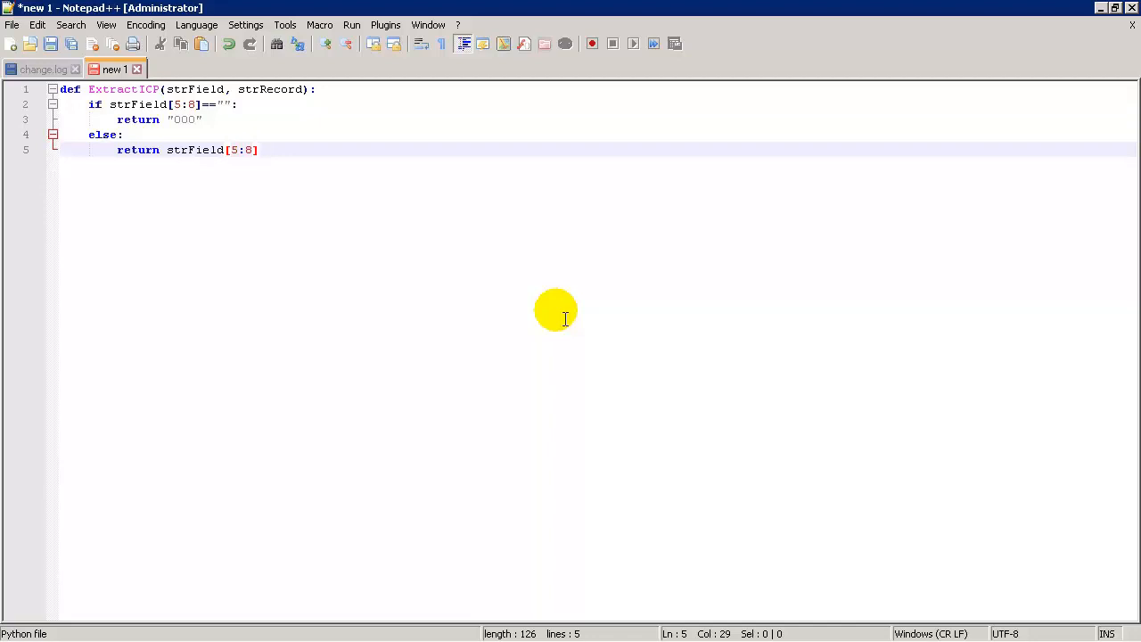
mouse_move(578, 294)
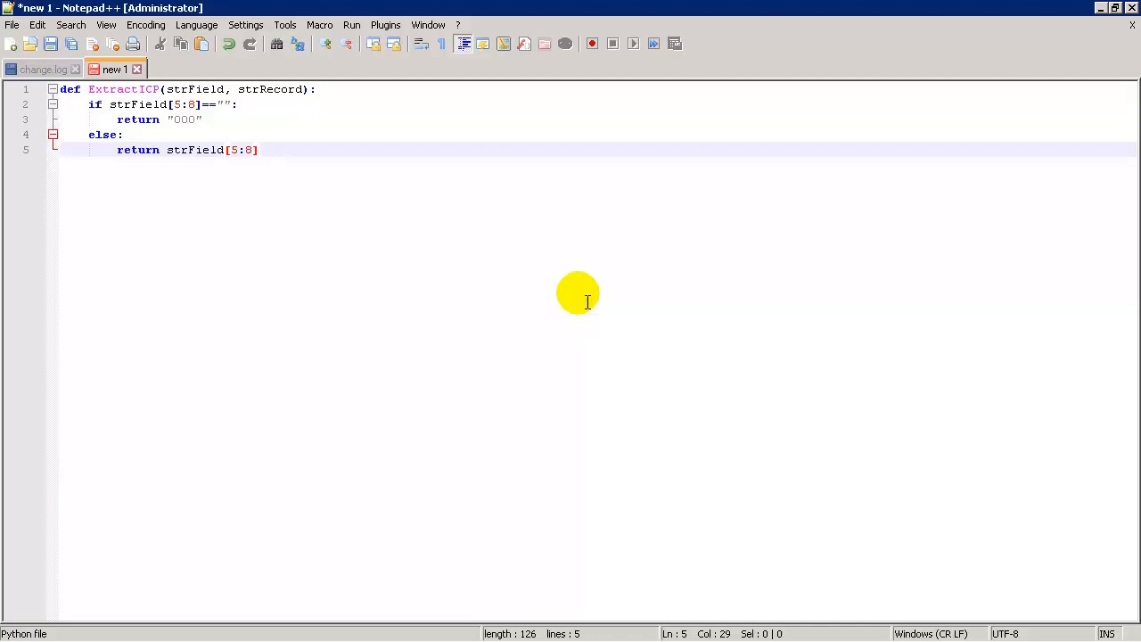
mouse_move(84, 115)
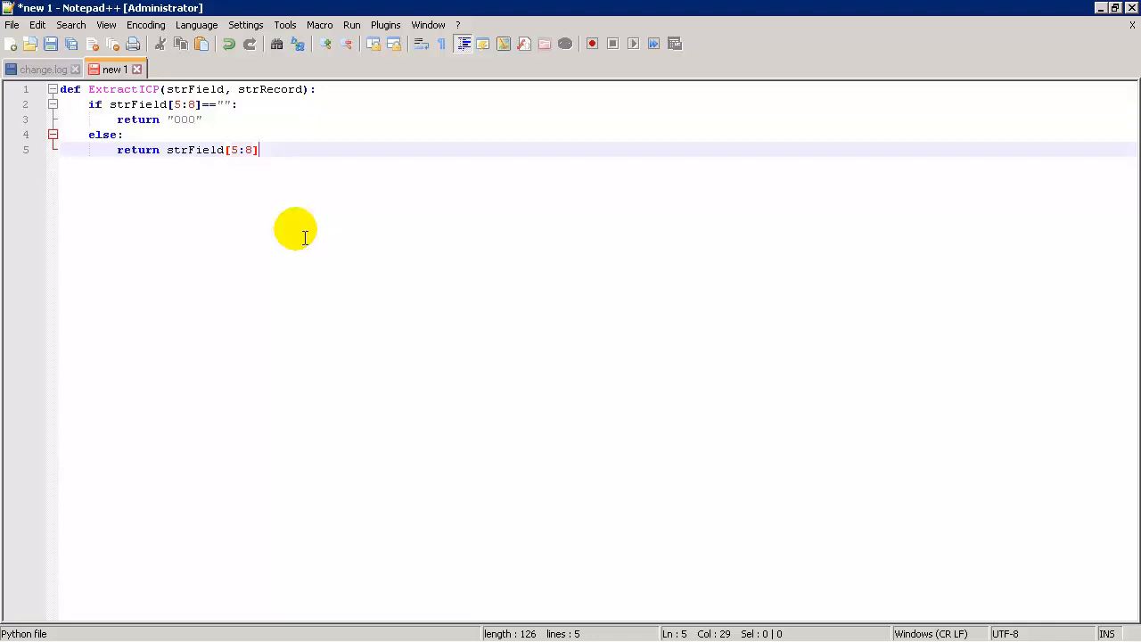
click(386, 24)
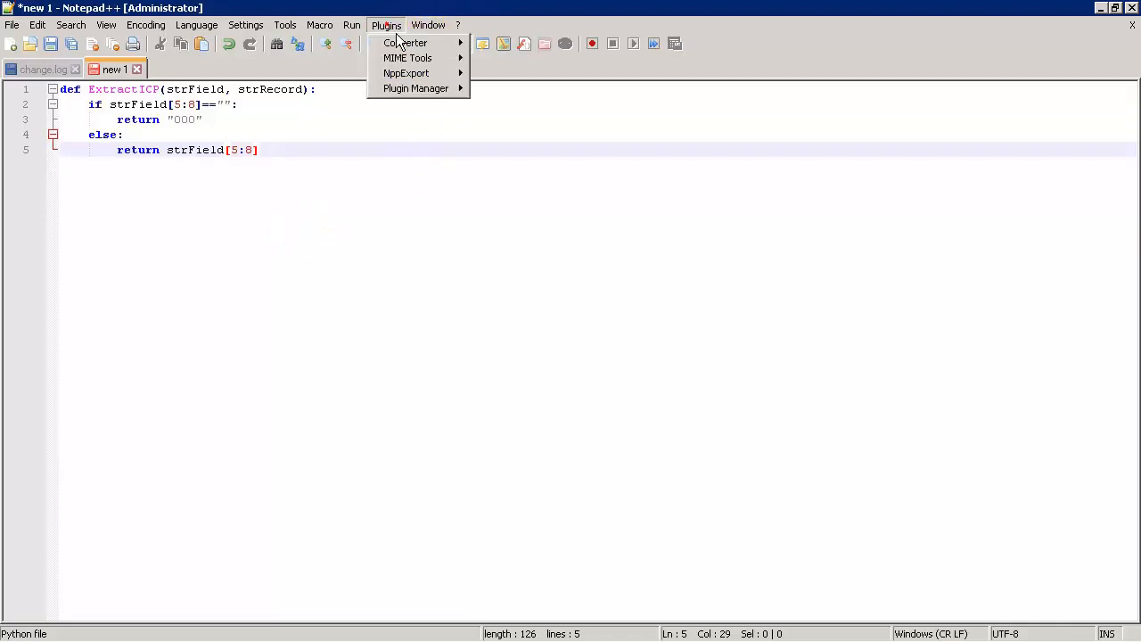
click(386, 24)
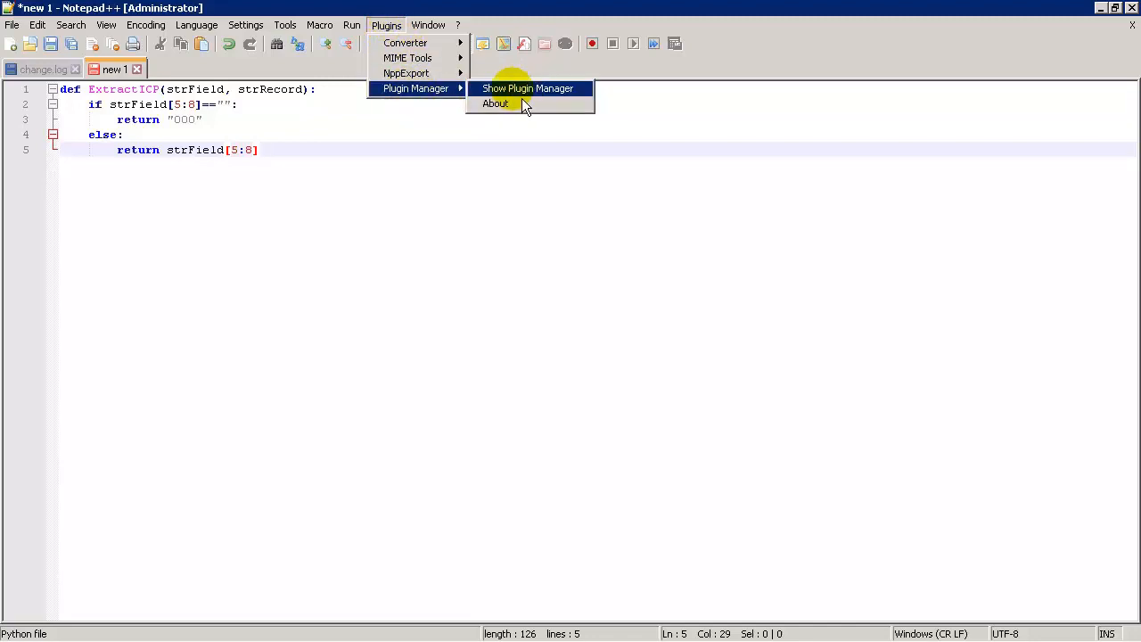
- Mark Python Script for installation in Plugin Manager and accept updating Plugin Manager first
click(527, 88)
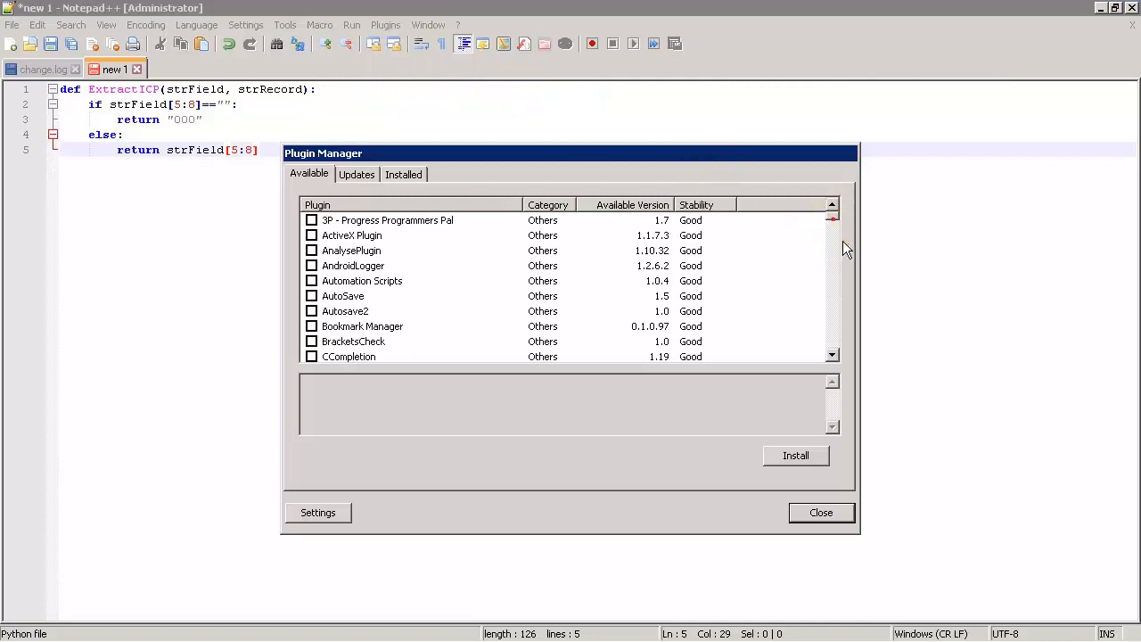
scroll(down, 3)
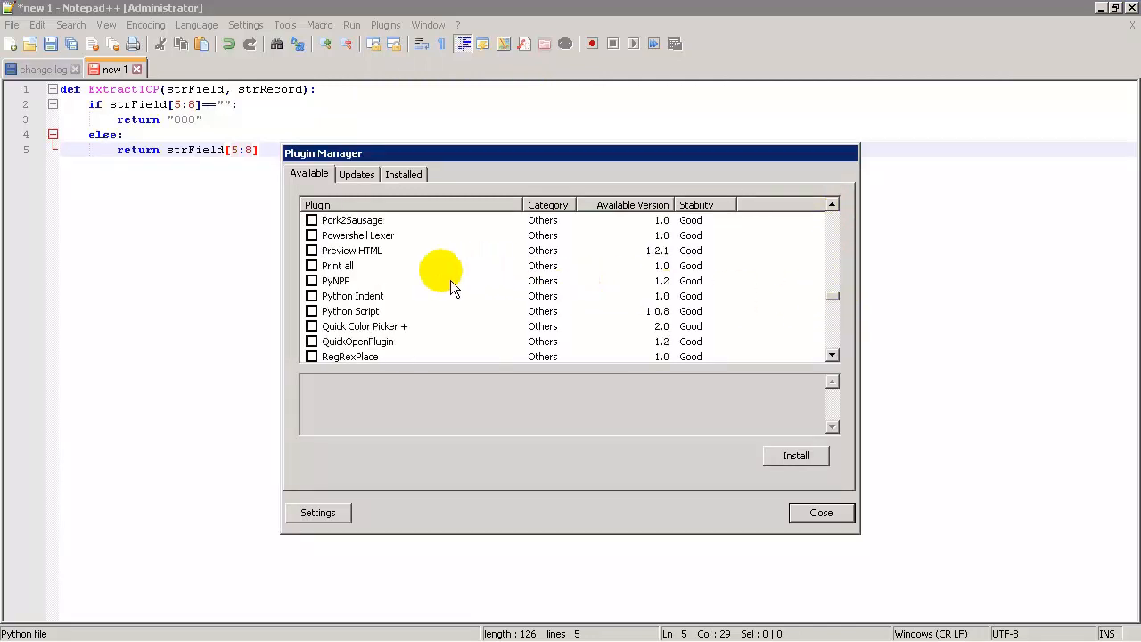
click(350, 310)
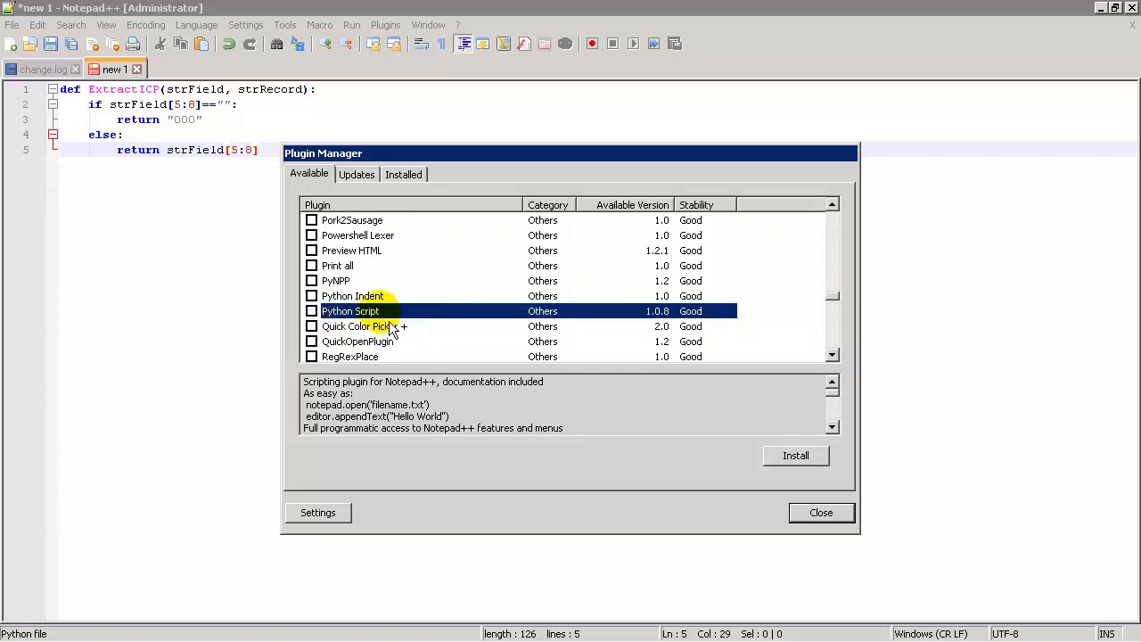
click(312, 310)
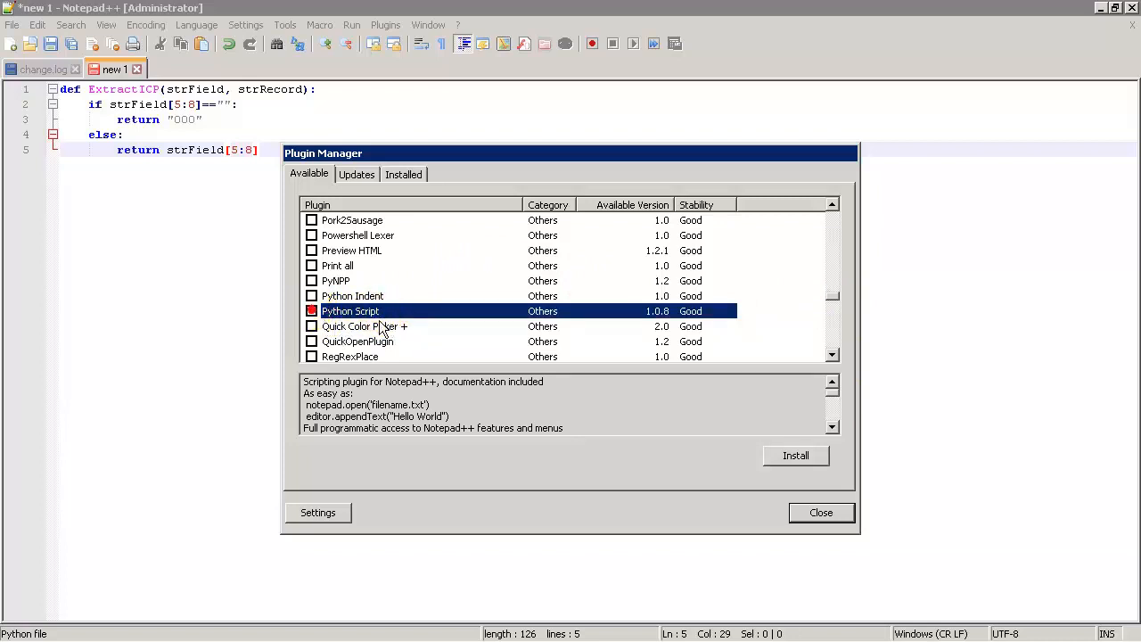
click(795, 455)
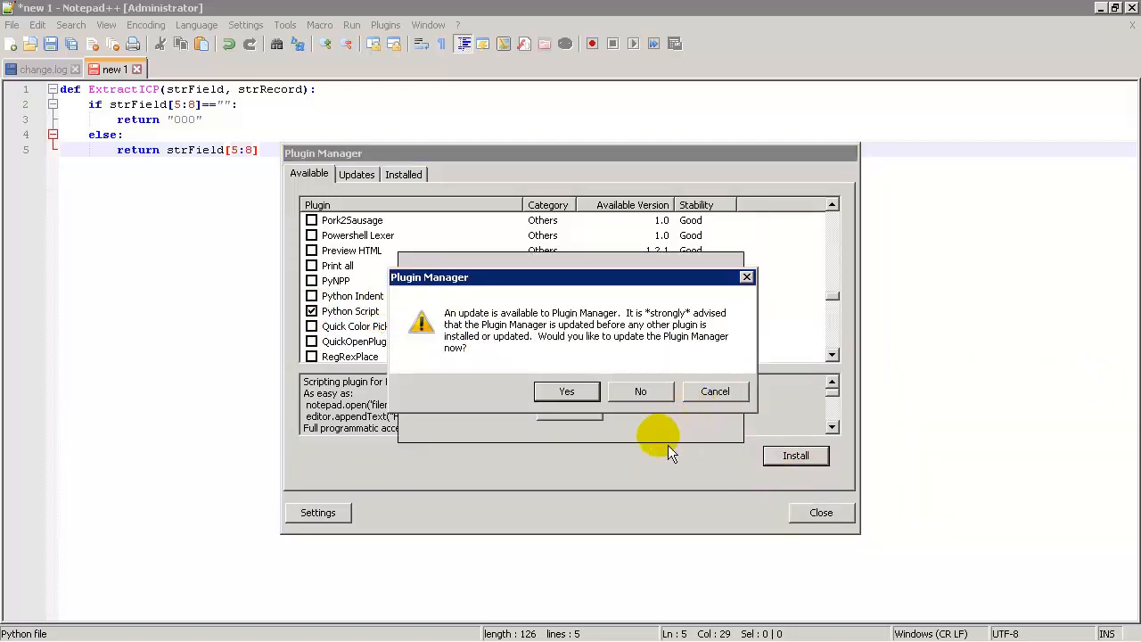
mouse_move(611, 334)
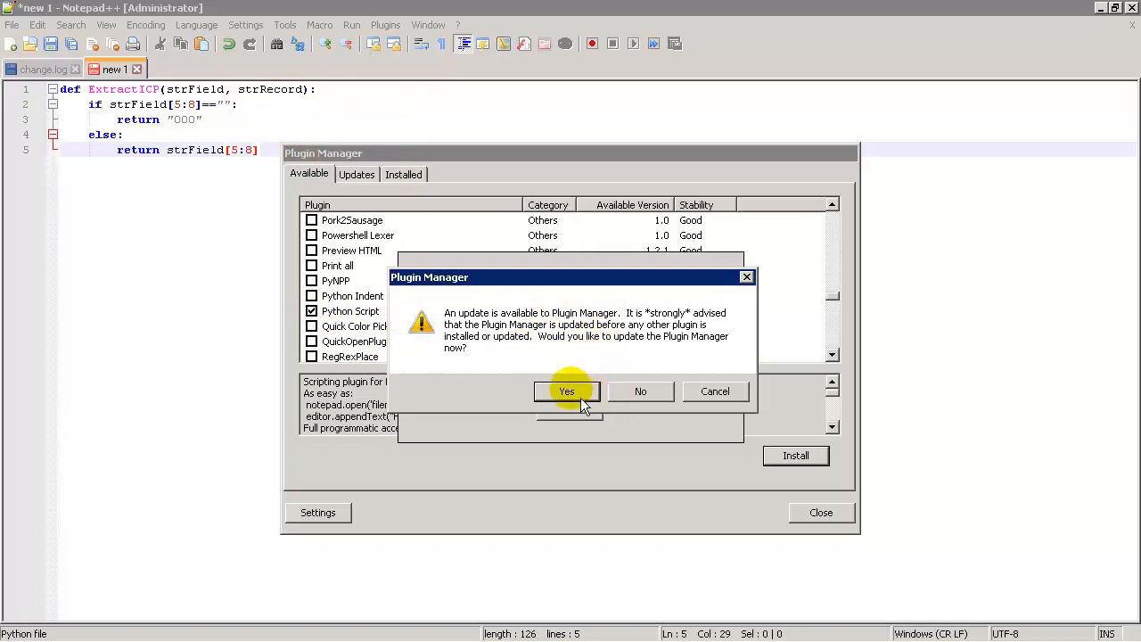
click(567, 392)
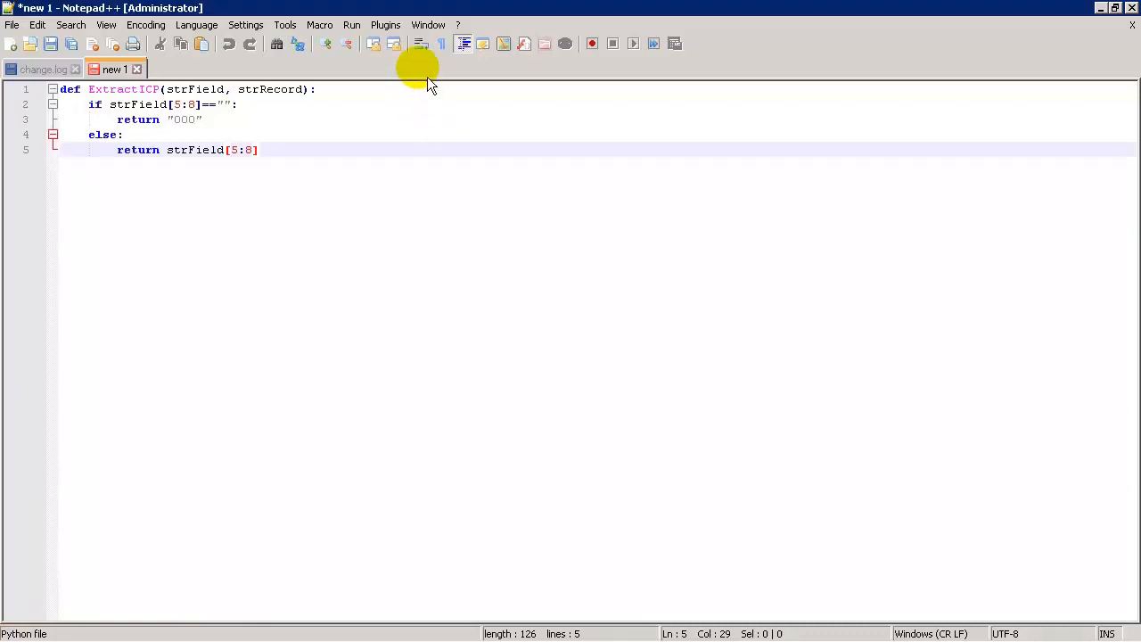
- Reopen Plugin Manager, install Python Script, and accept restarting Notepad++
click(386, 24)
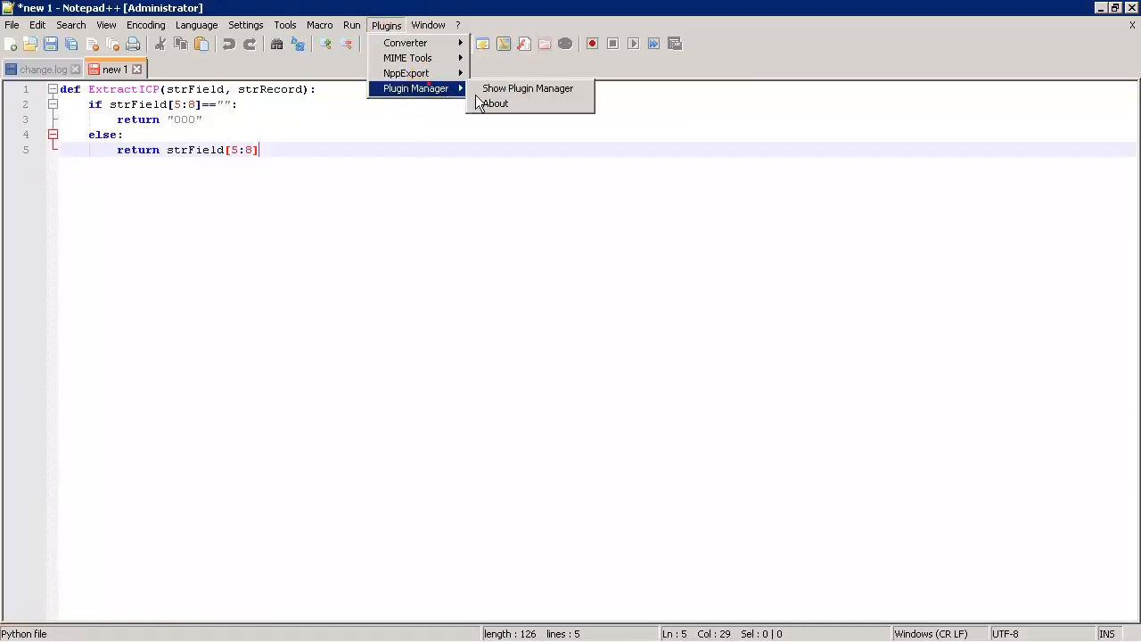
click(527, 88)
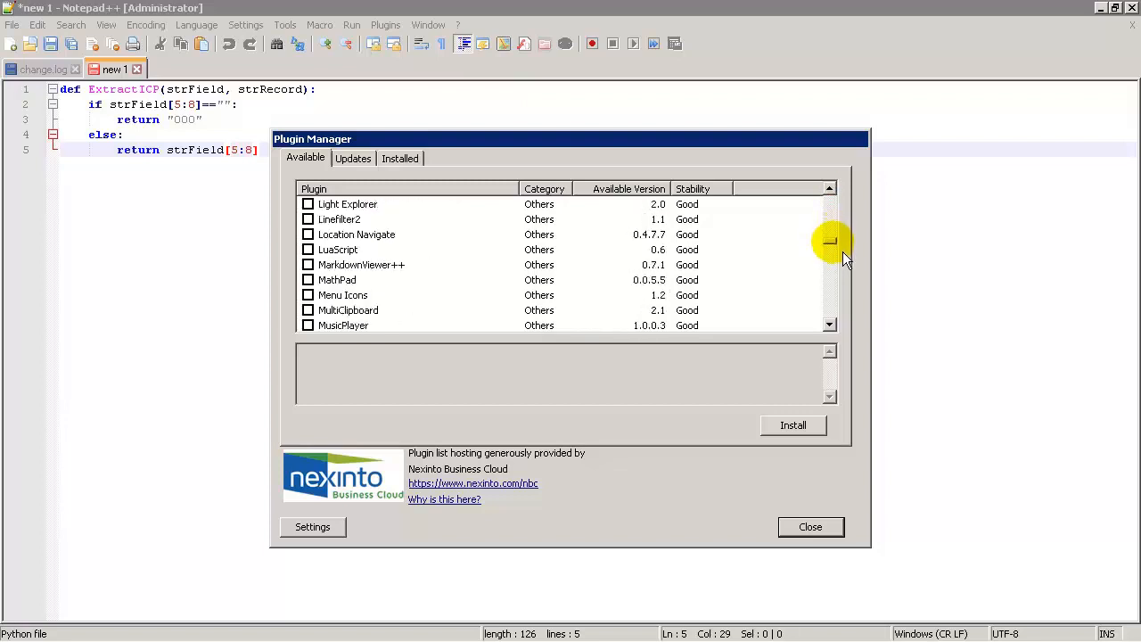
scroll(down, 3)
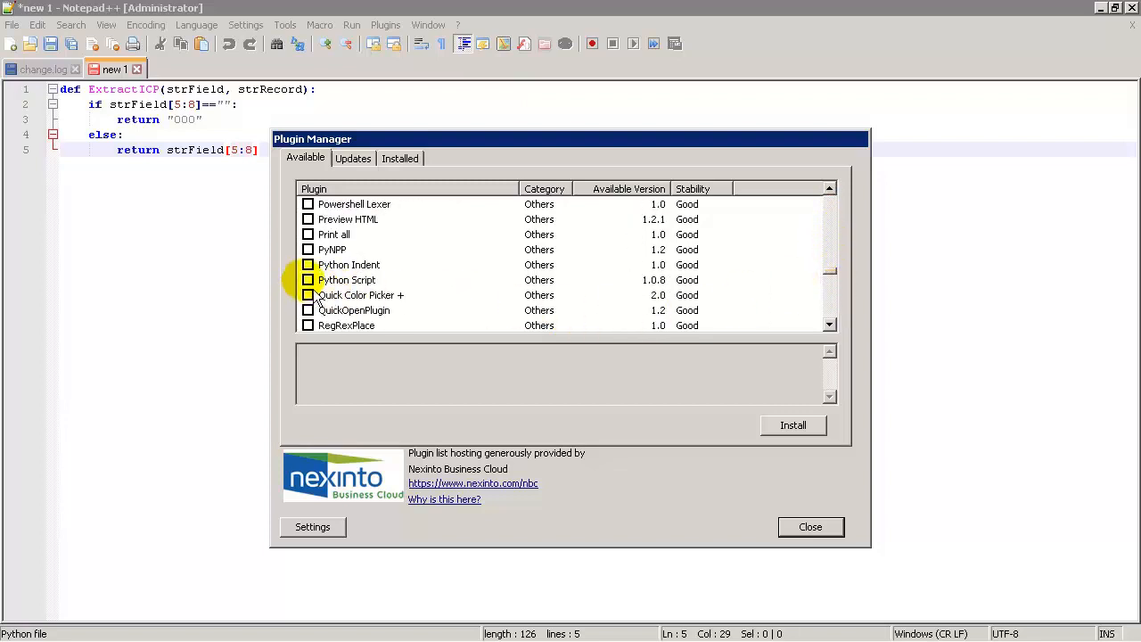
click(792, 425)
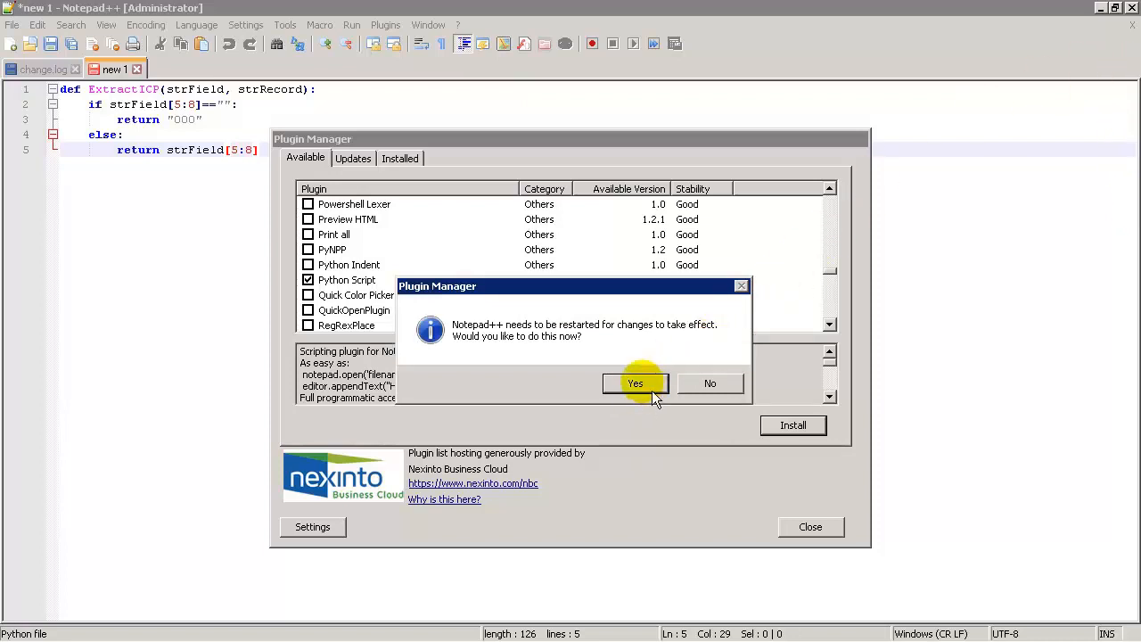
click(634, 384)
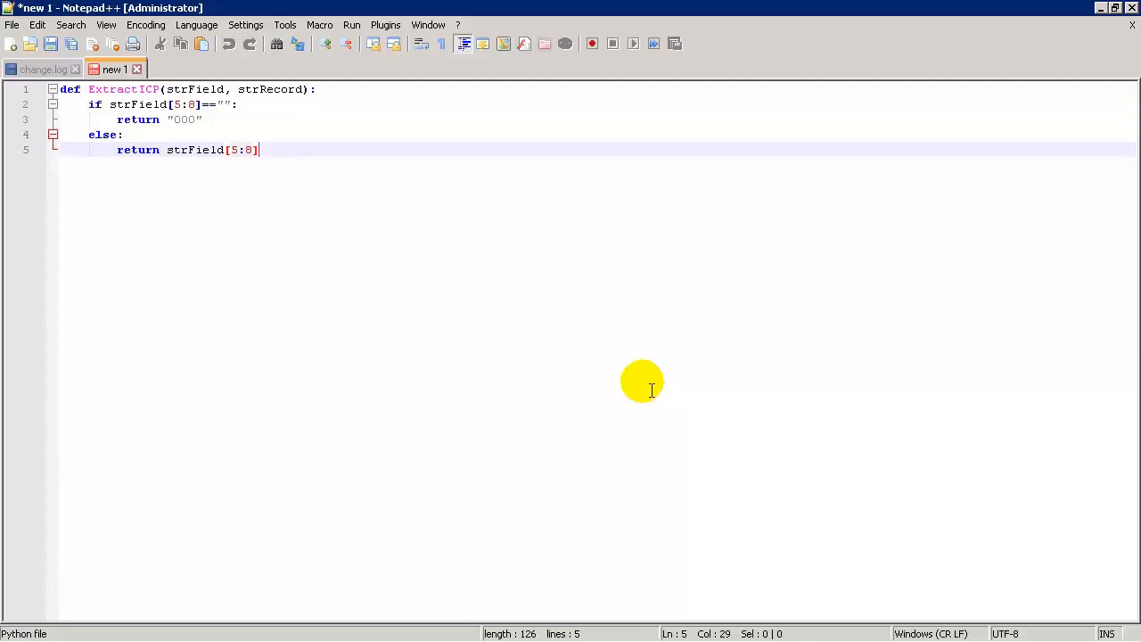
mouse_move(230, 62)
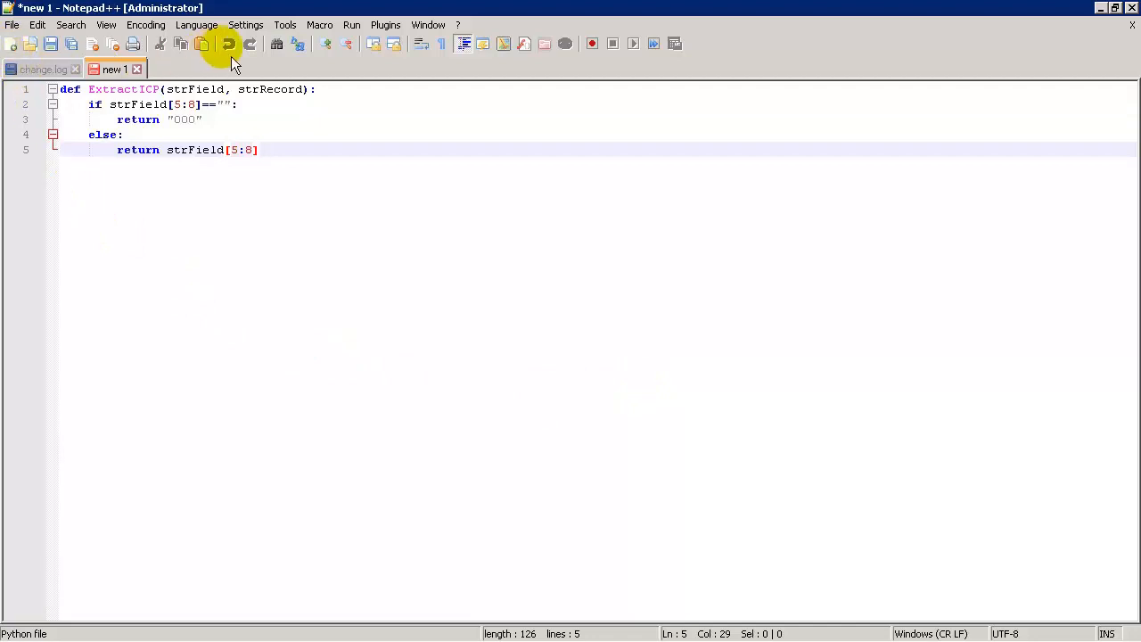
- Use Plugins > Python Script > New Script to save an empty script named 'Example'
click(386, 24)
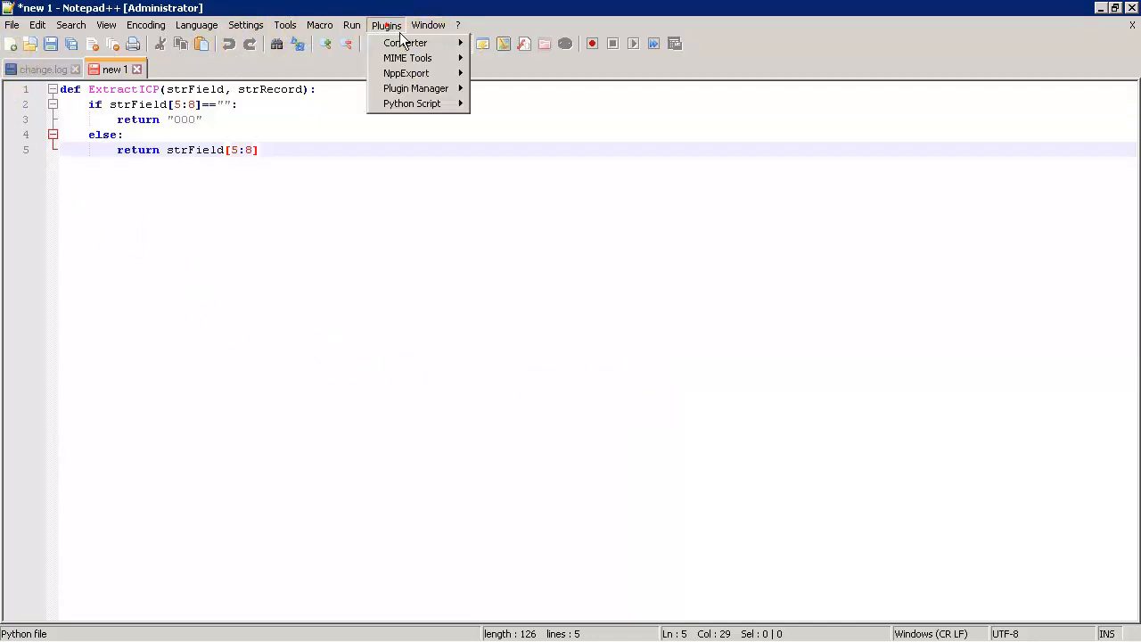
mouse_move(412, 103)
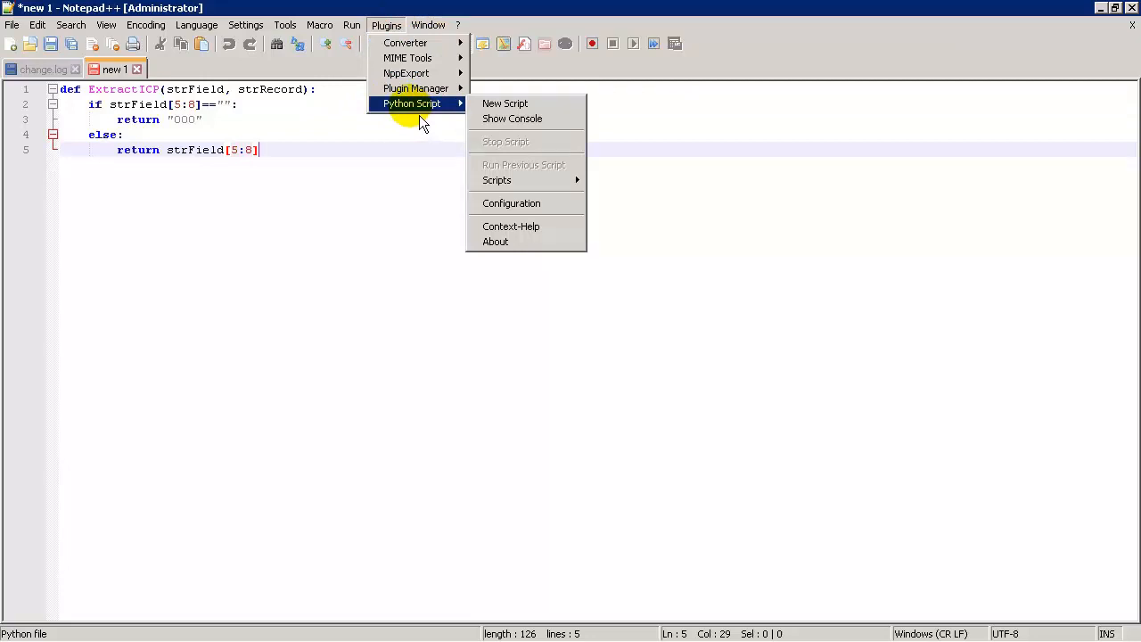
click(505, 104)
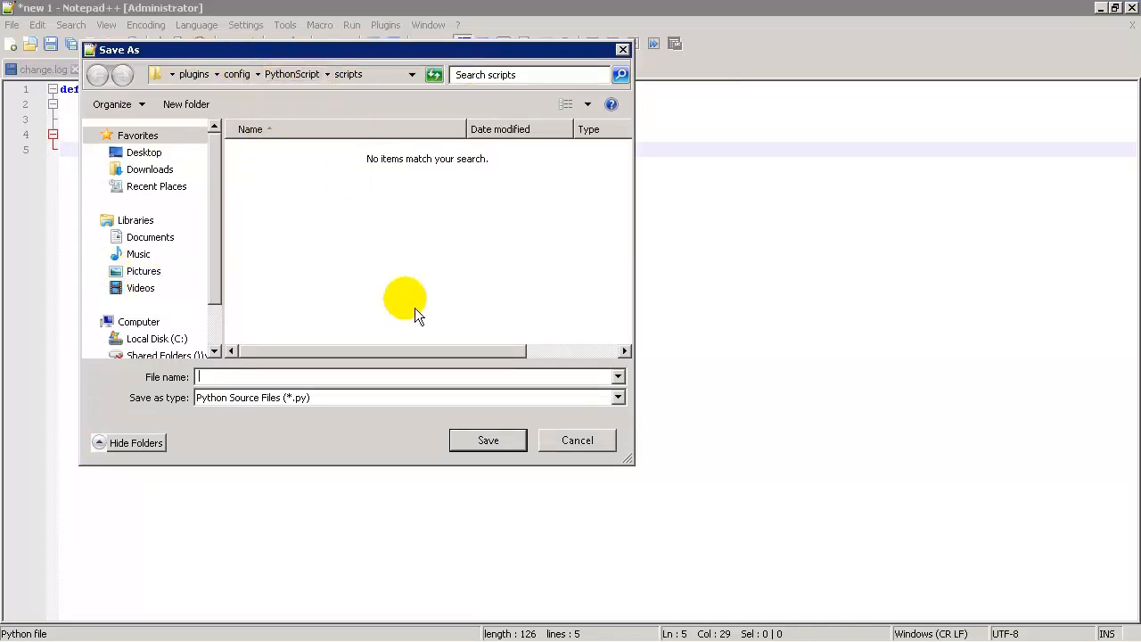
mouse_move(437, 293)
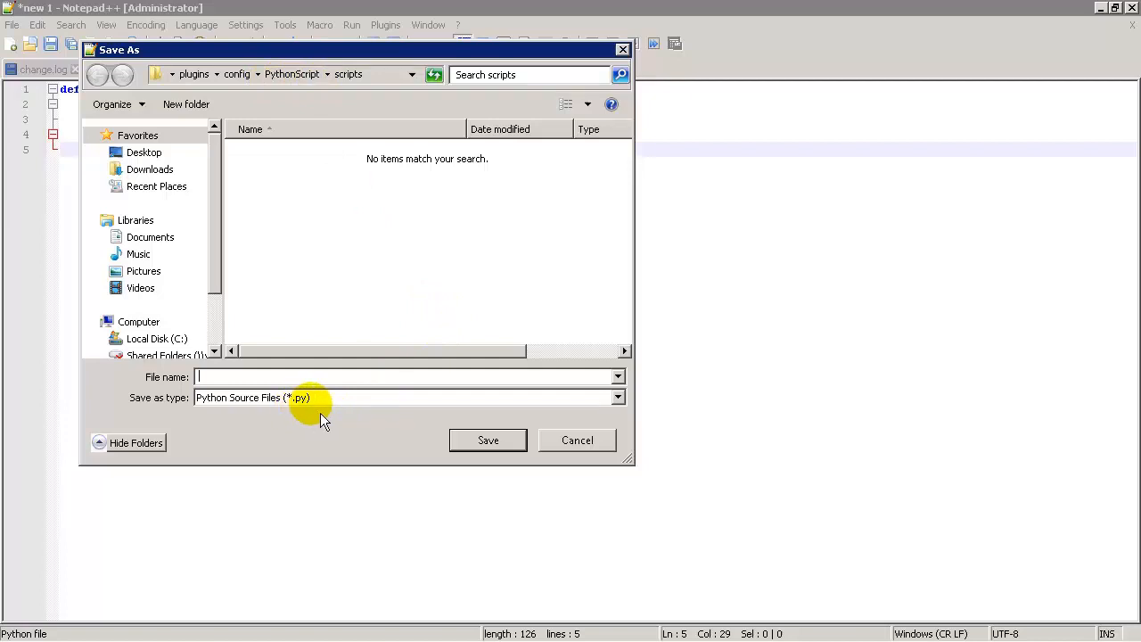
mouse_move(343, 432)
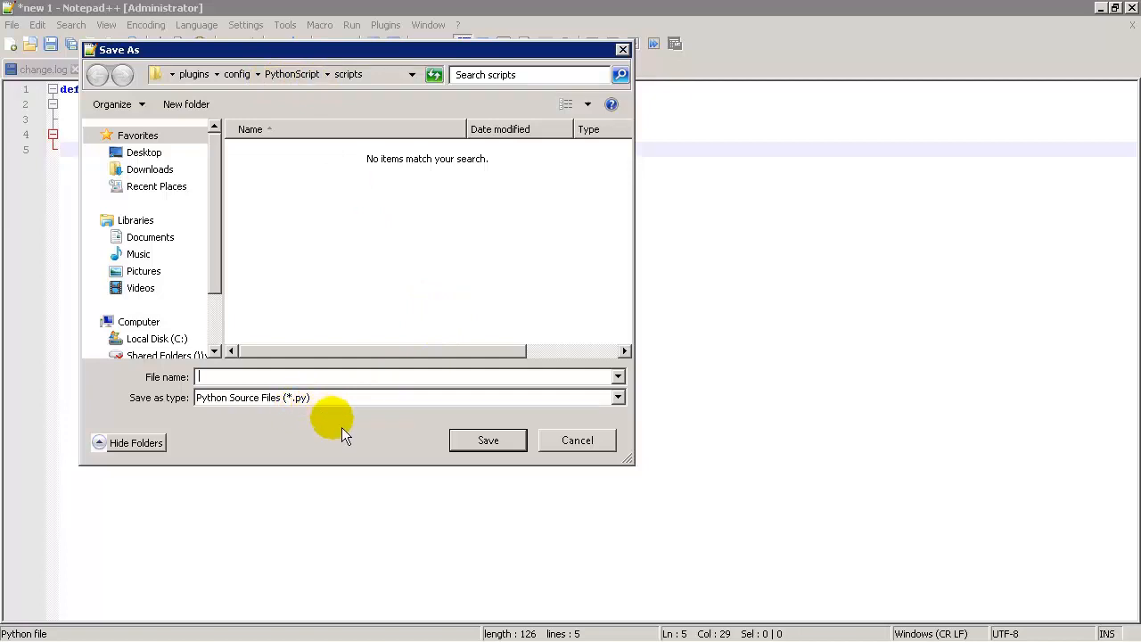
text(Example)
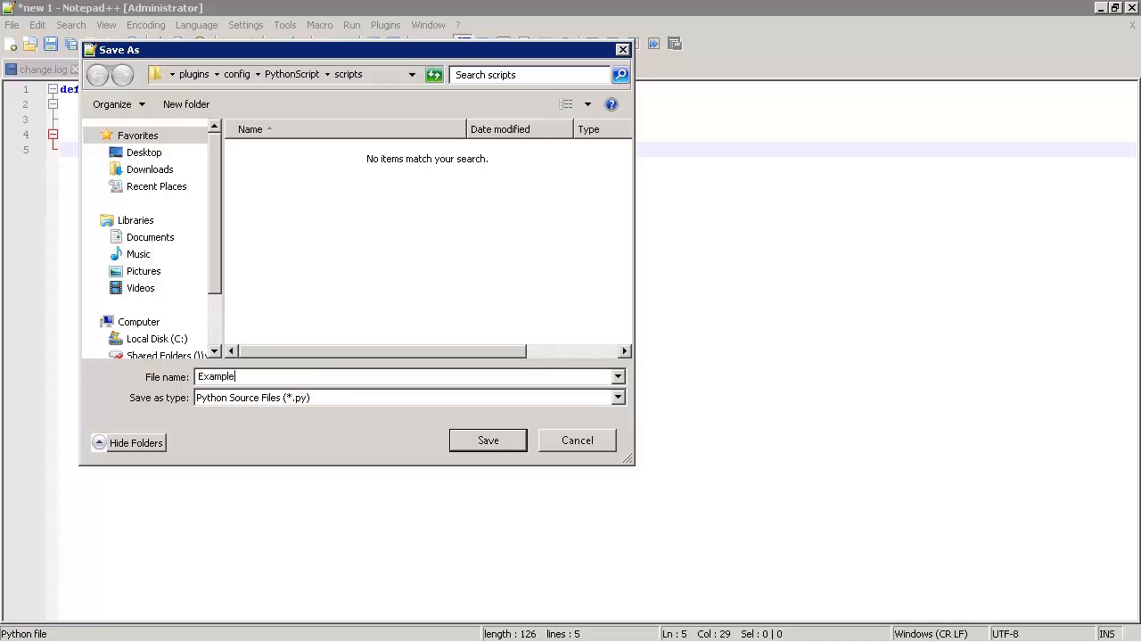
click(488, 440)
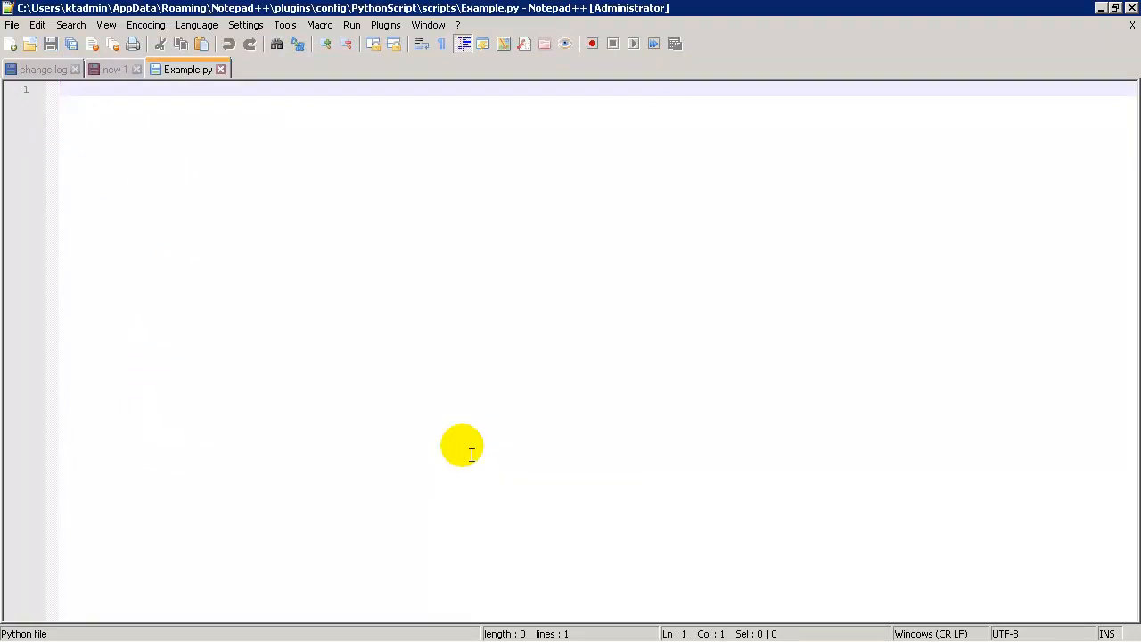
- Enter the lines a = 10, b = 5 and print a * b, then save Example.py
text(a = 10)
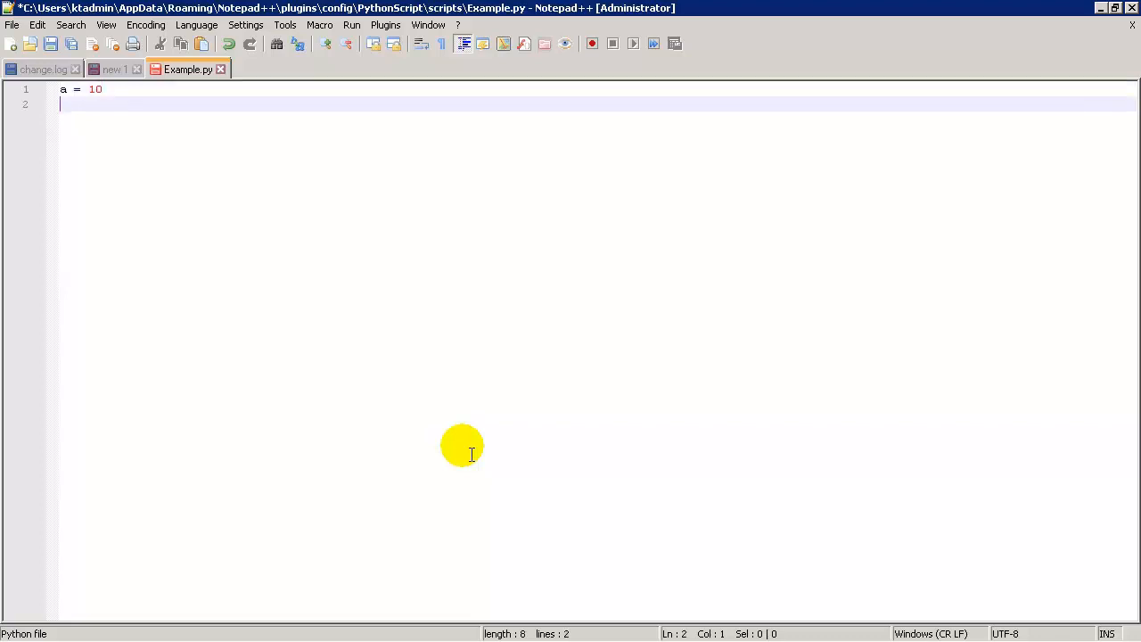
text(b = 5)
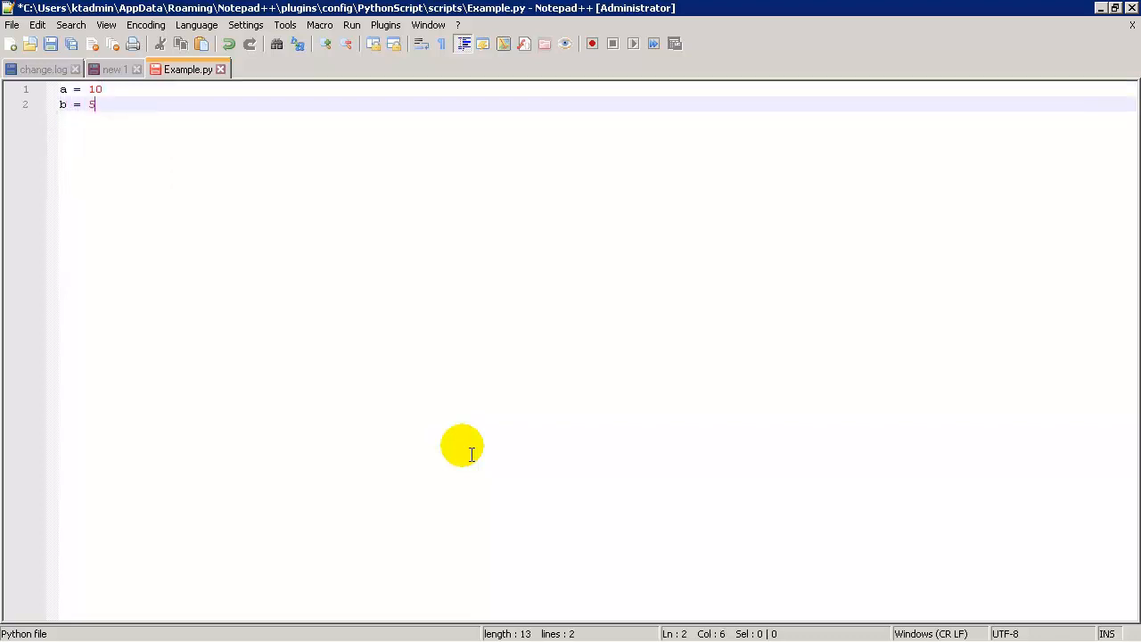
text(p)
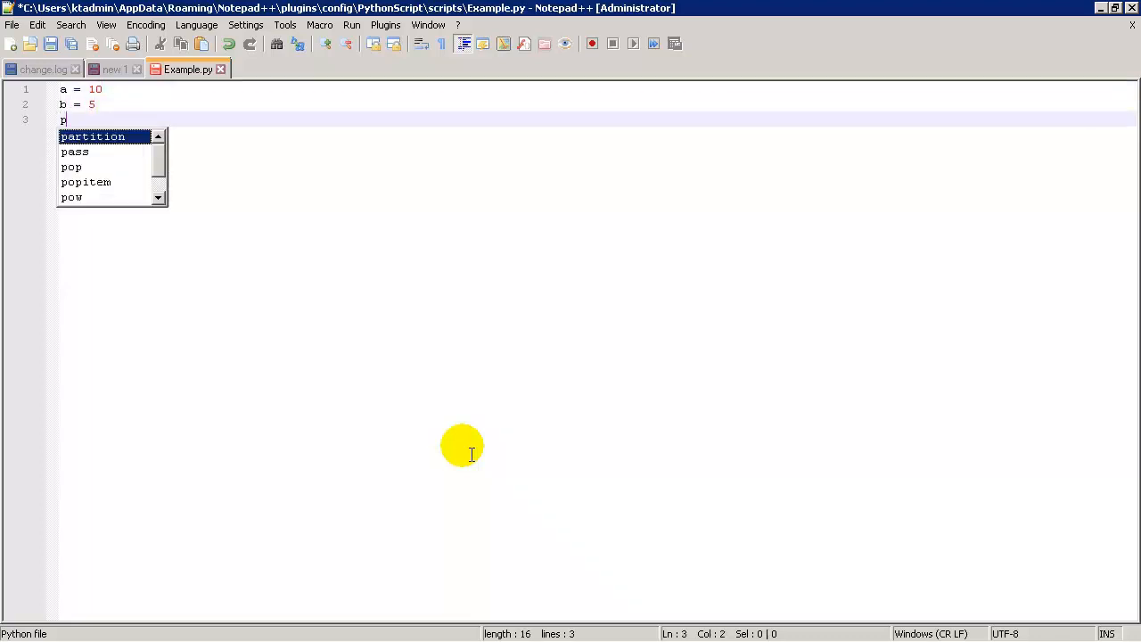
text(rint a * b)
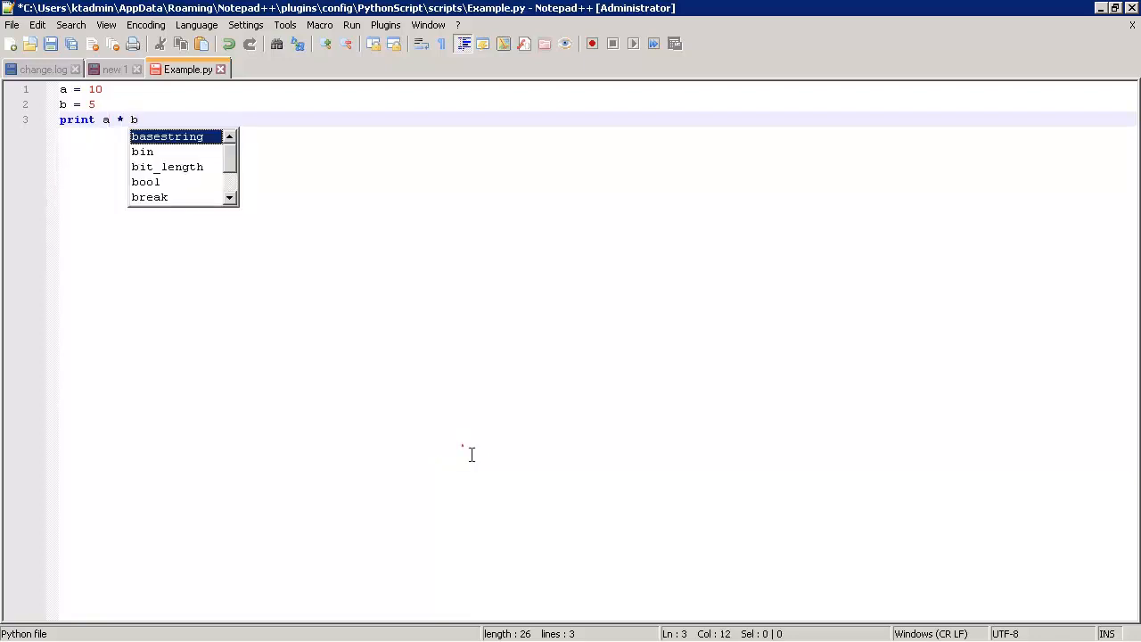
click(462, 446)
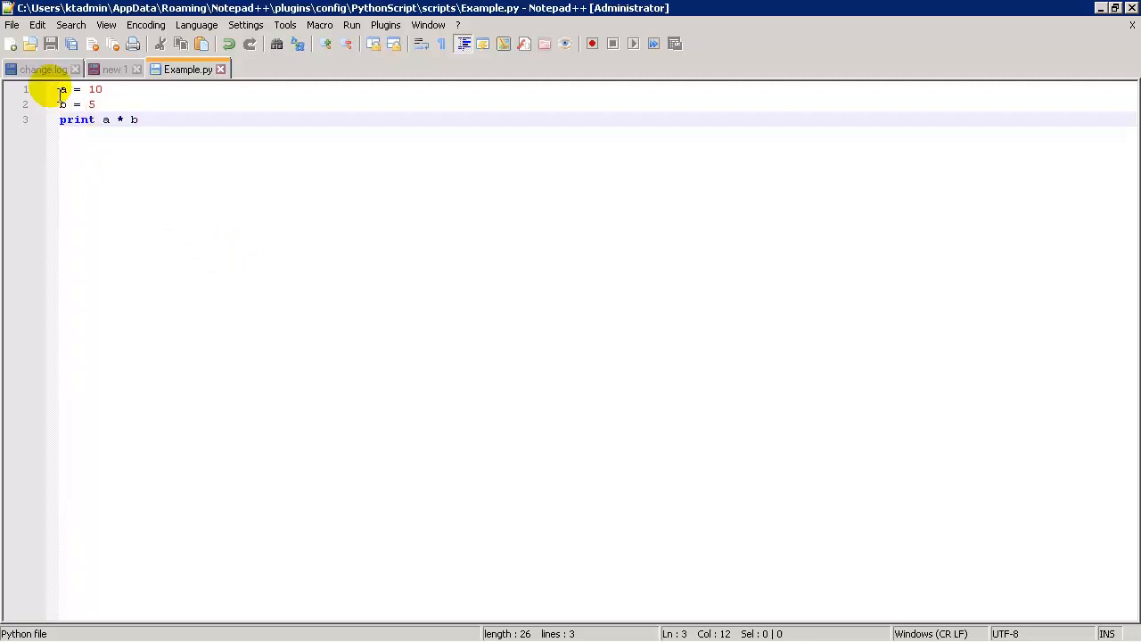
- Open a new blank document and run the Example script from Plugins > Python Script
click(12, 43)
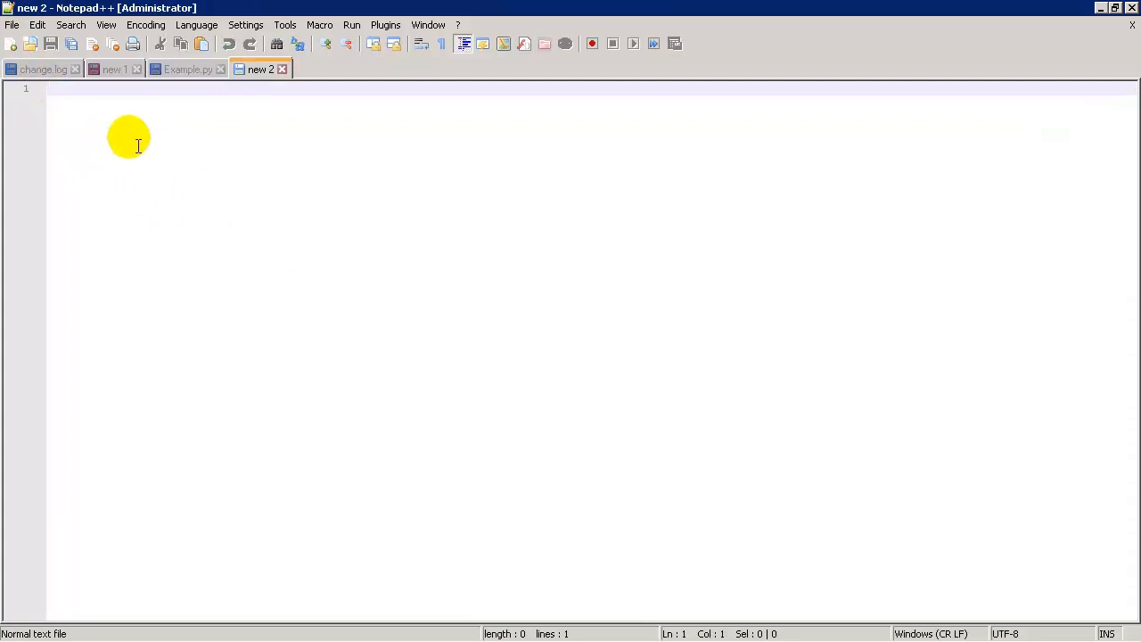
click(386, 24)
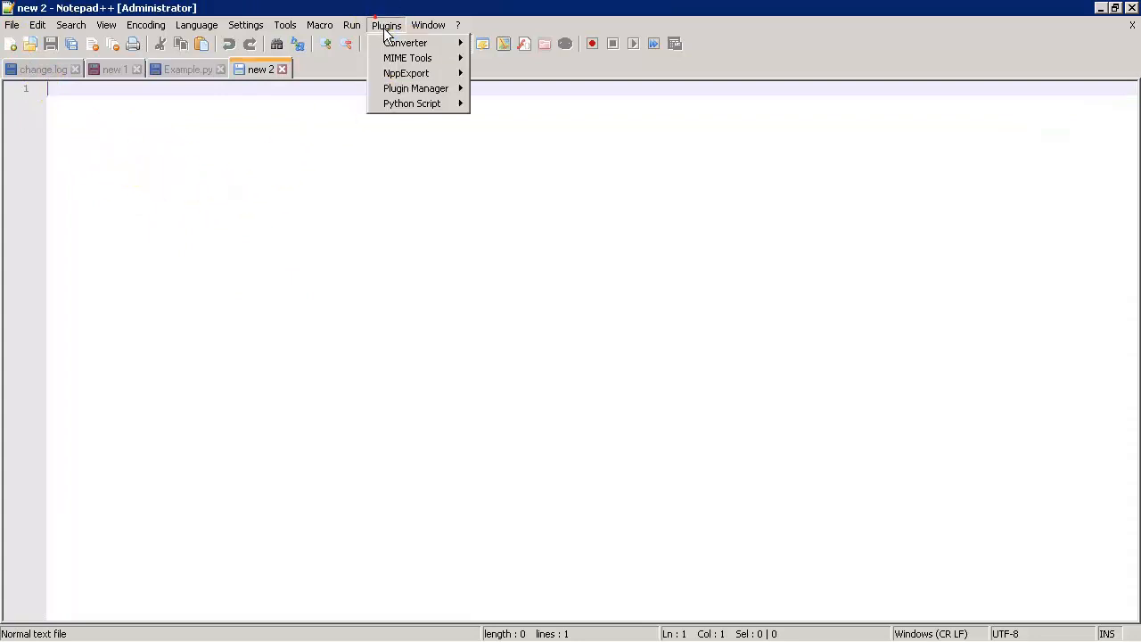
mouse_move(412, 103)
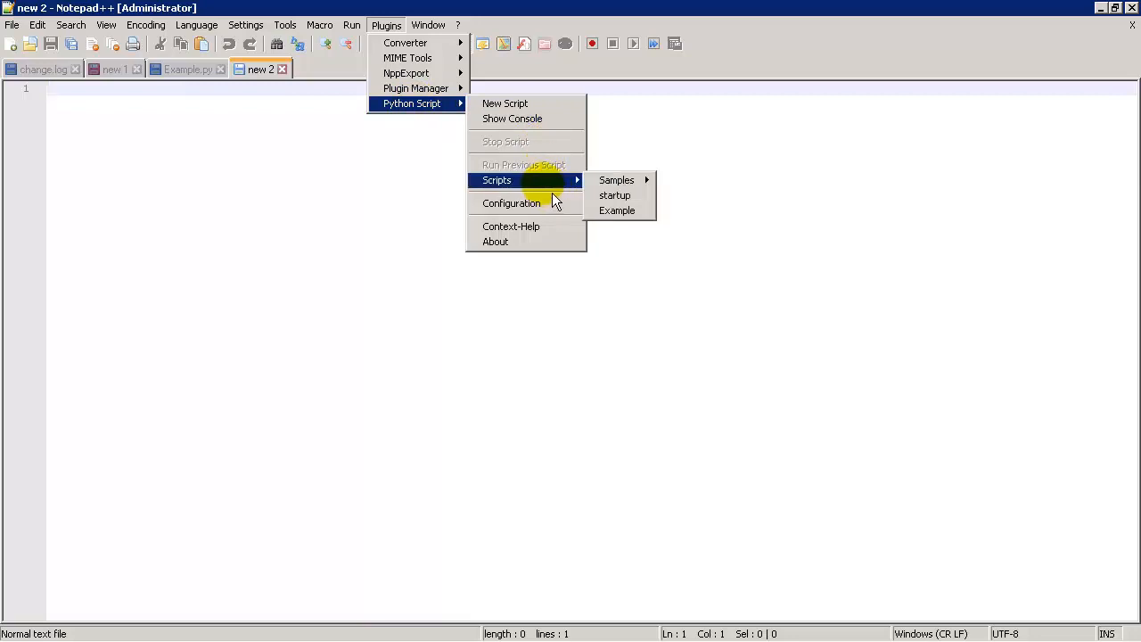
mouse_move(617, 211)
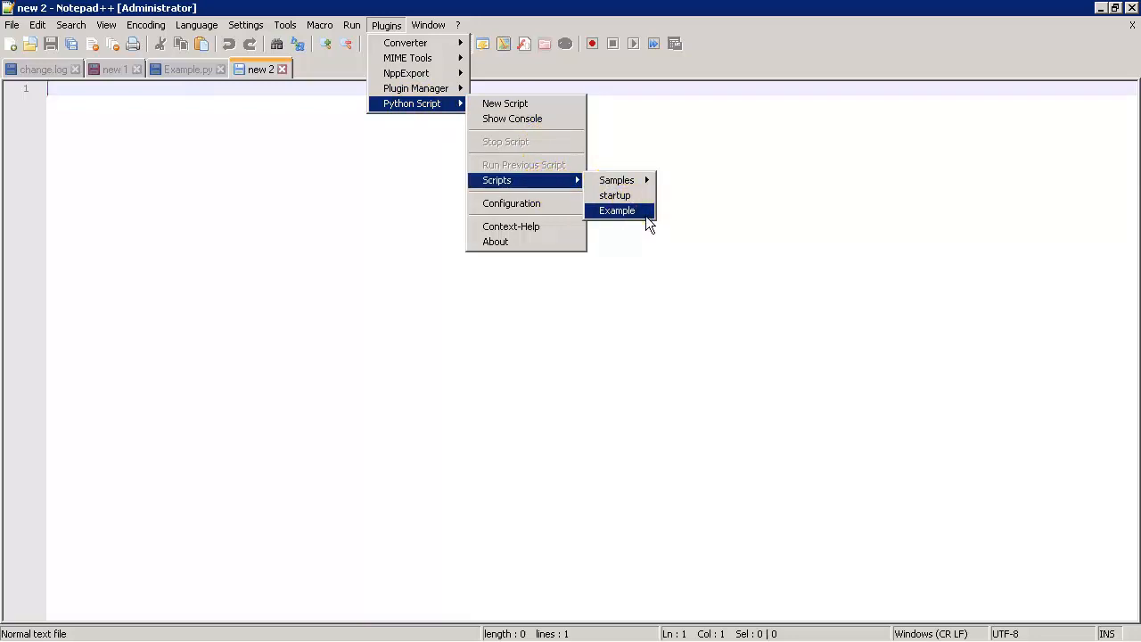
click(617, 210)
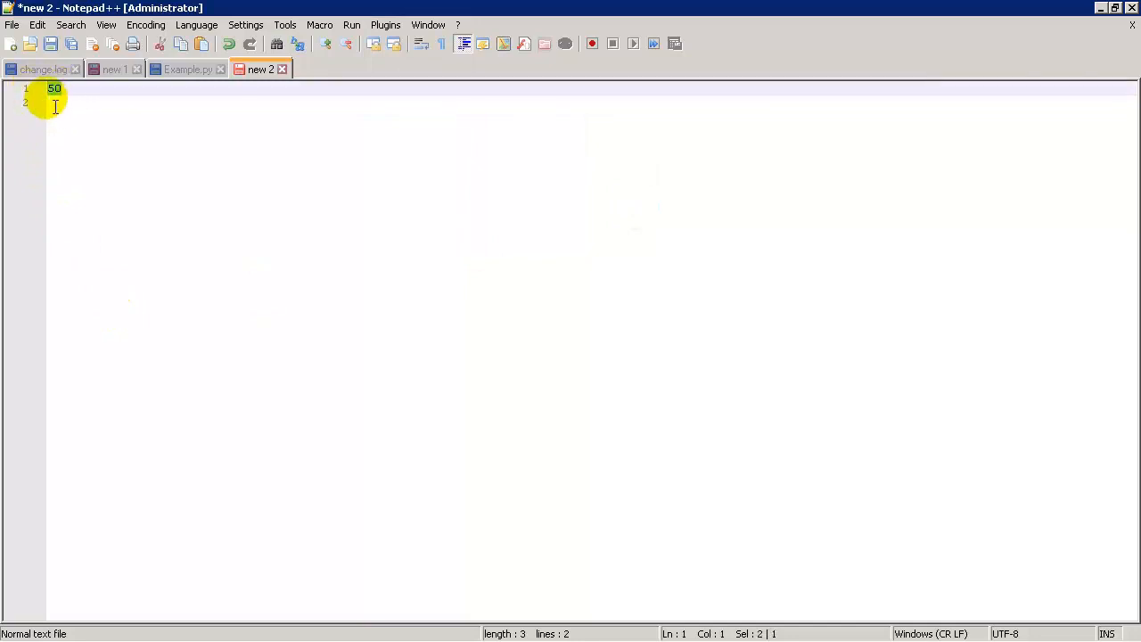
- Switch between the Example.py tab and the new 2 tab showing output 50
click(187, 69)
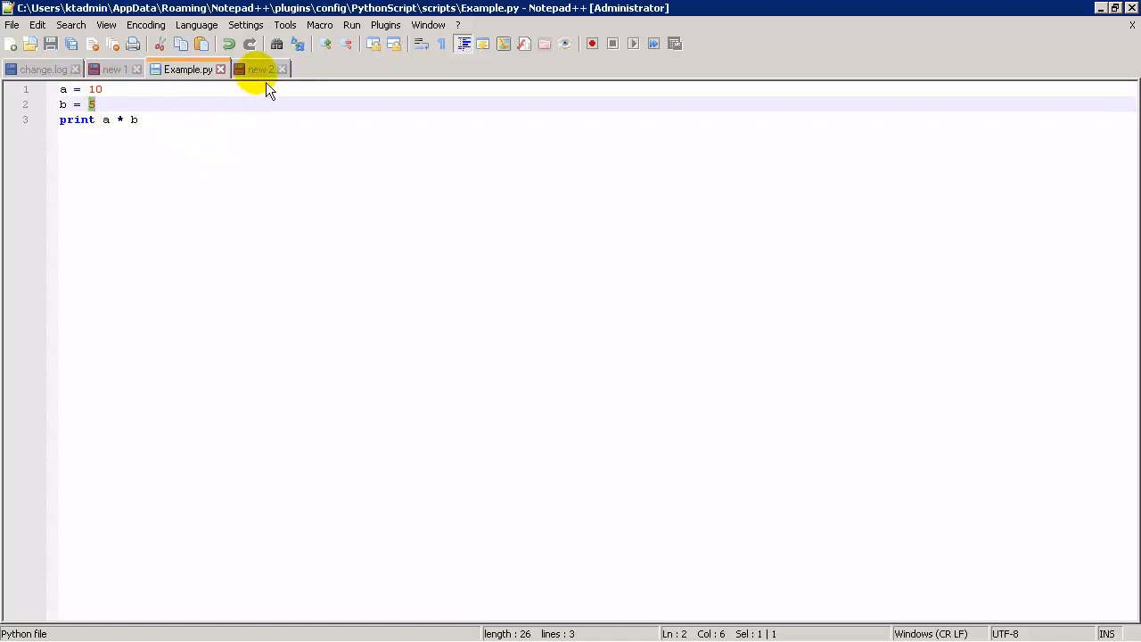
click(259, 68)
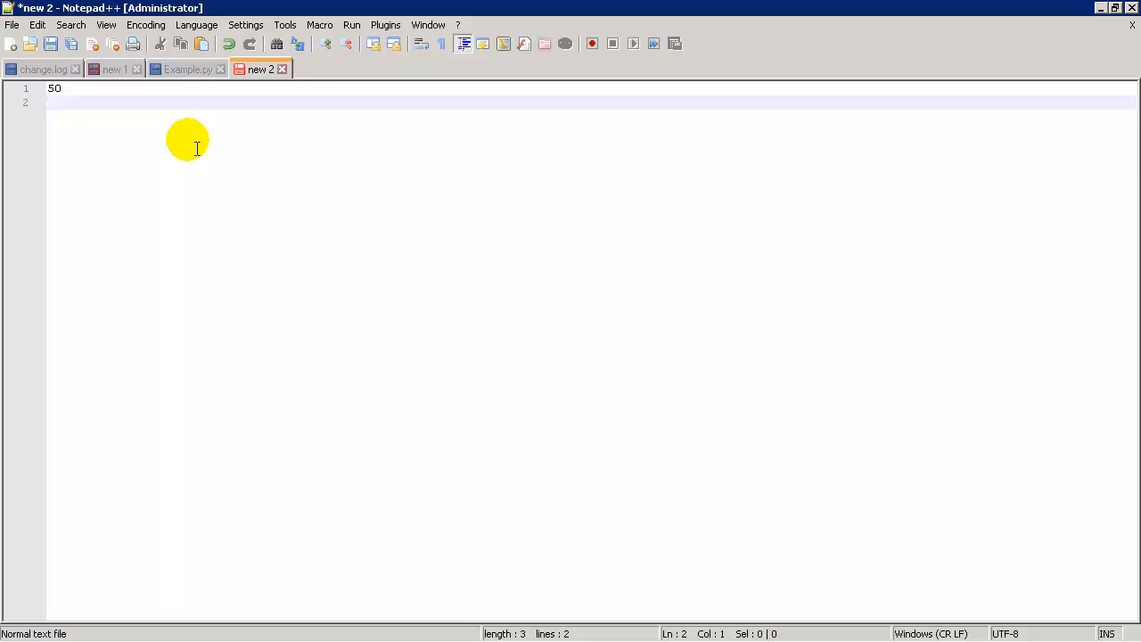
click(188, 69)
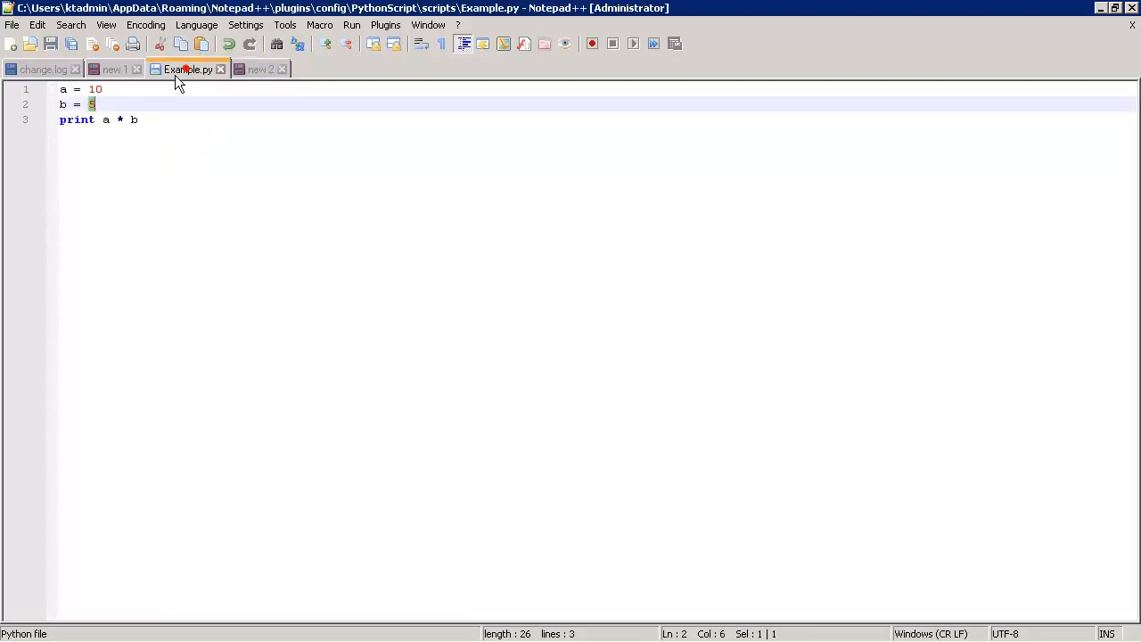